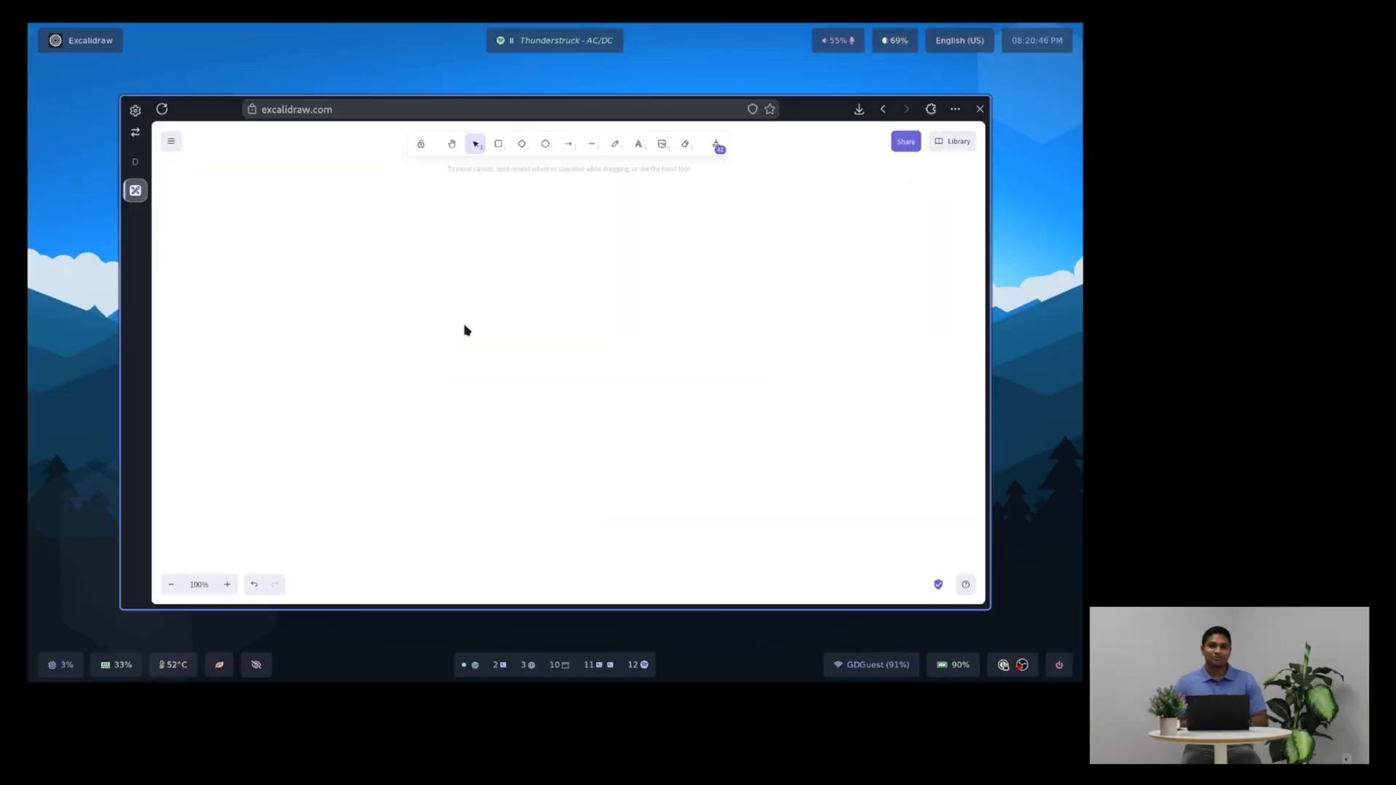
mouse_move(498, 269)
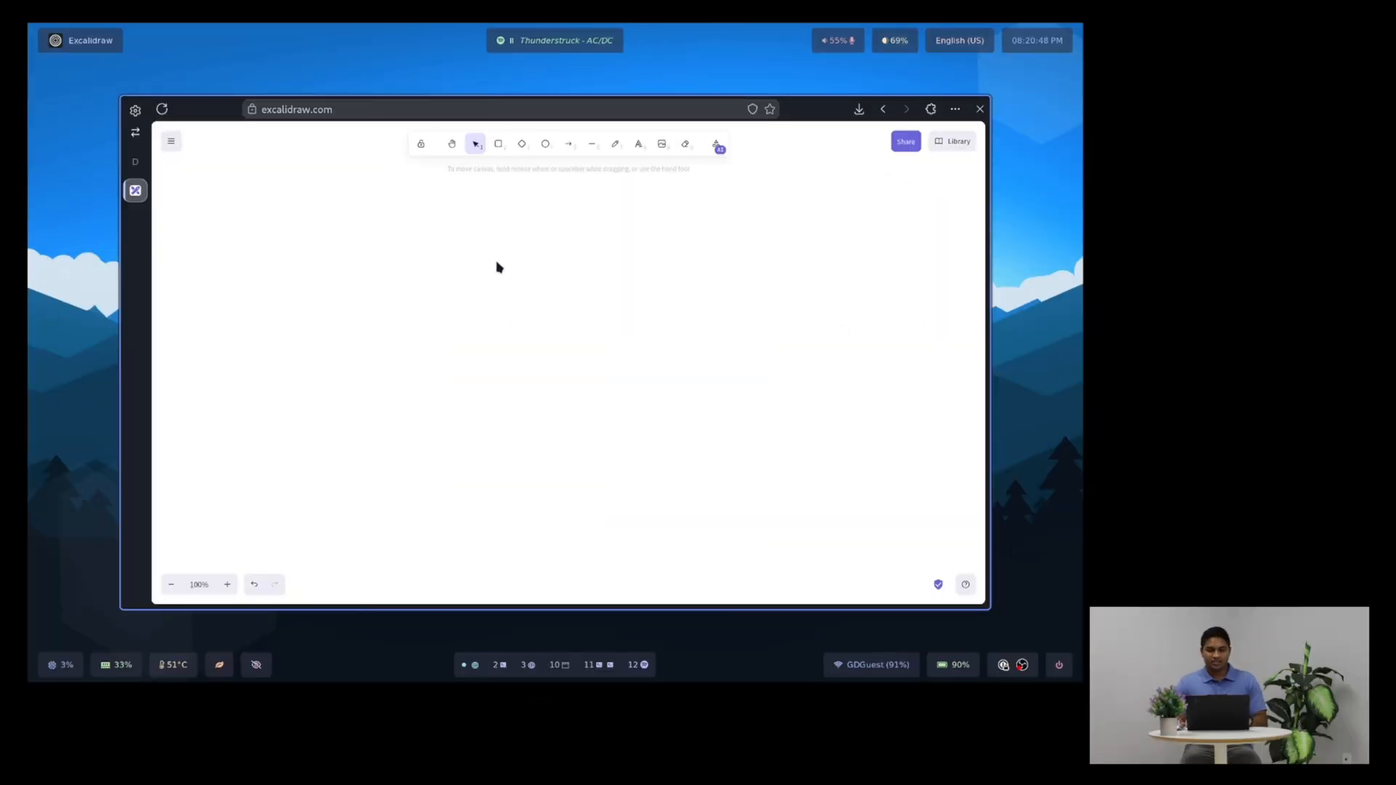
- Place a text box on the canvas reading '1. TinyStories'
left_click(543, 258)
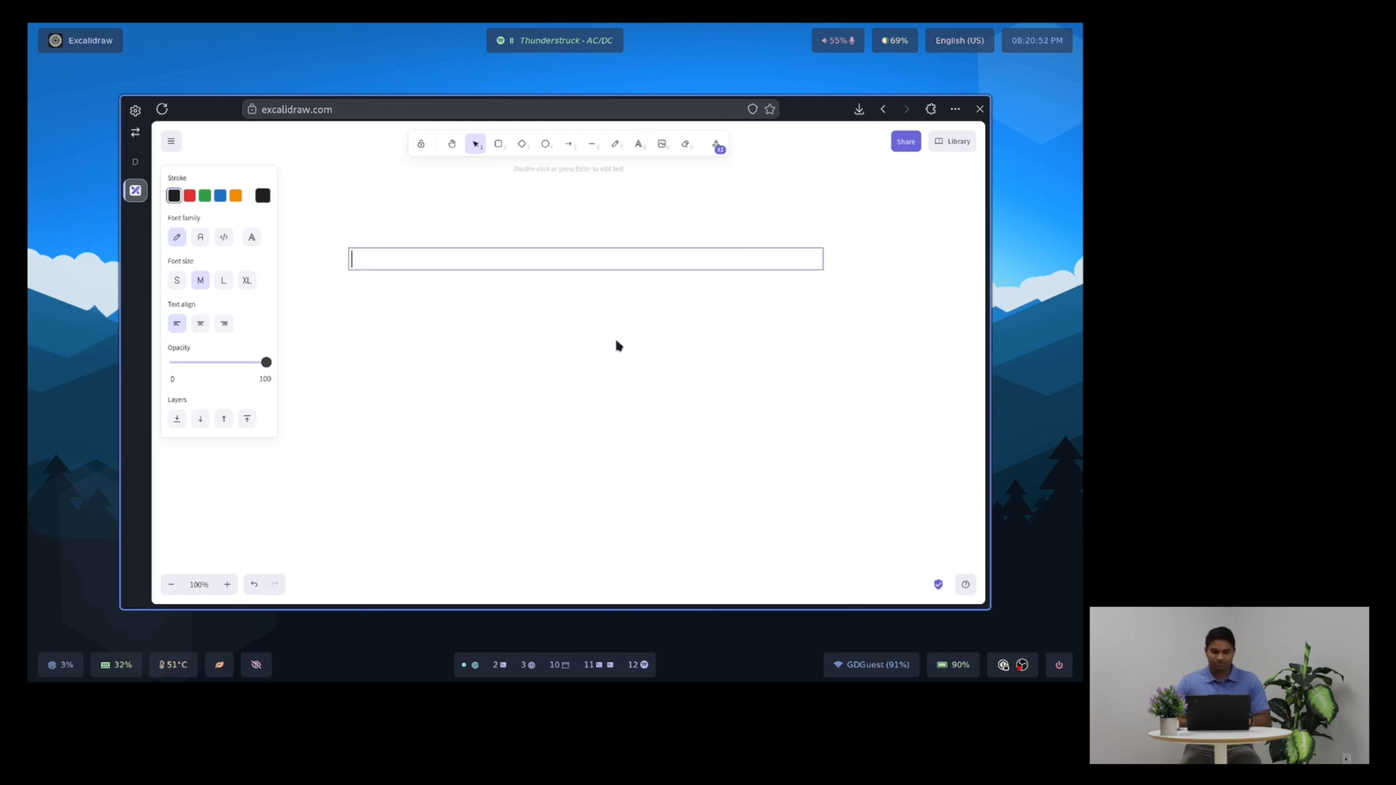
type("1.")
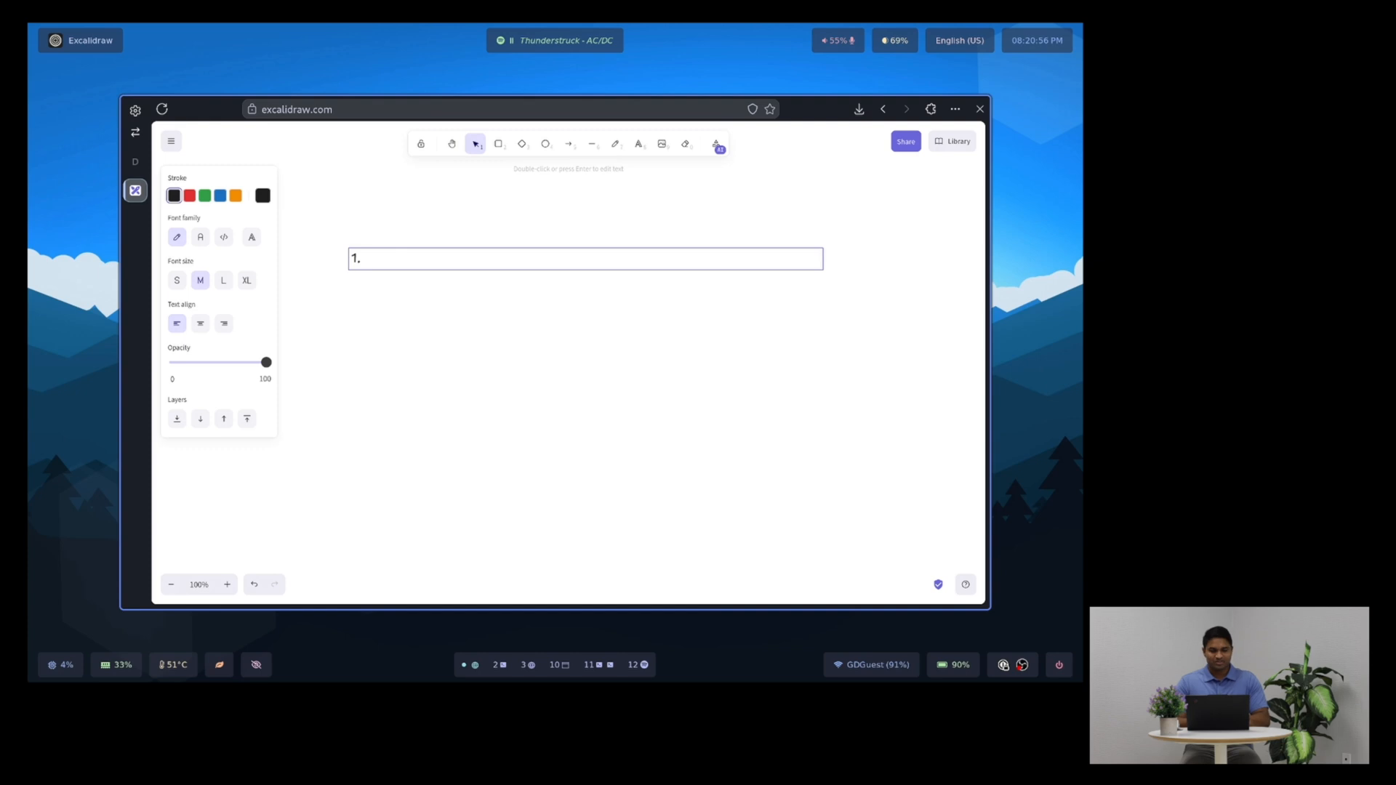
type("TinyStories")
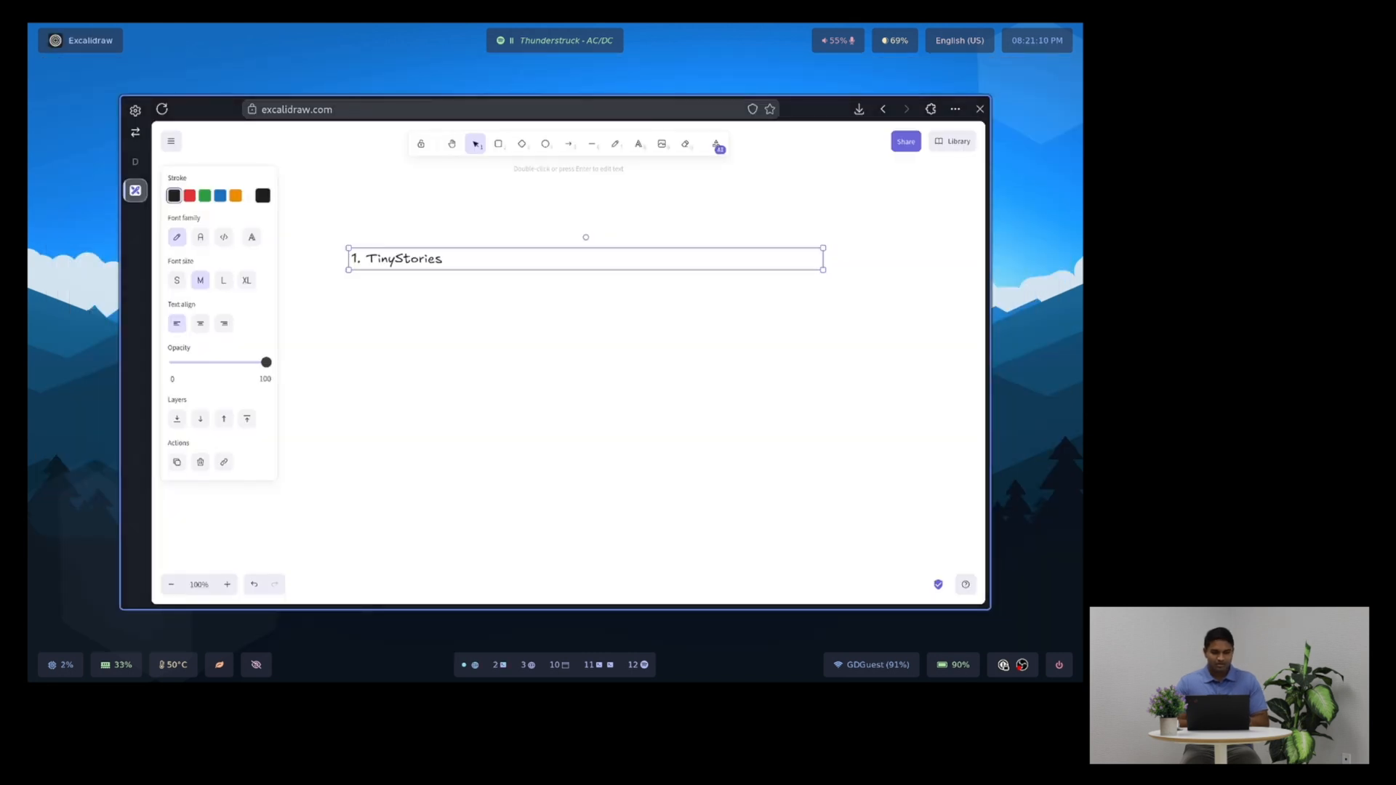
- Re-edit the text to add a second line, '2. USM CLI'
double_click(397, 259)
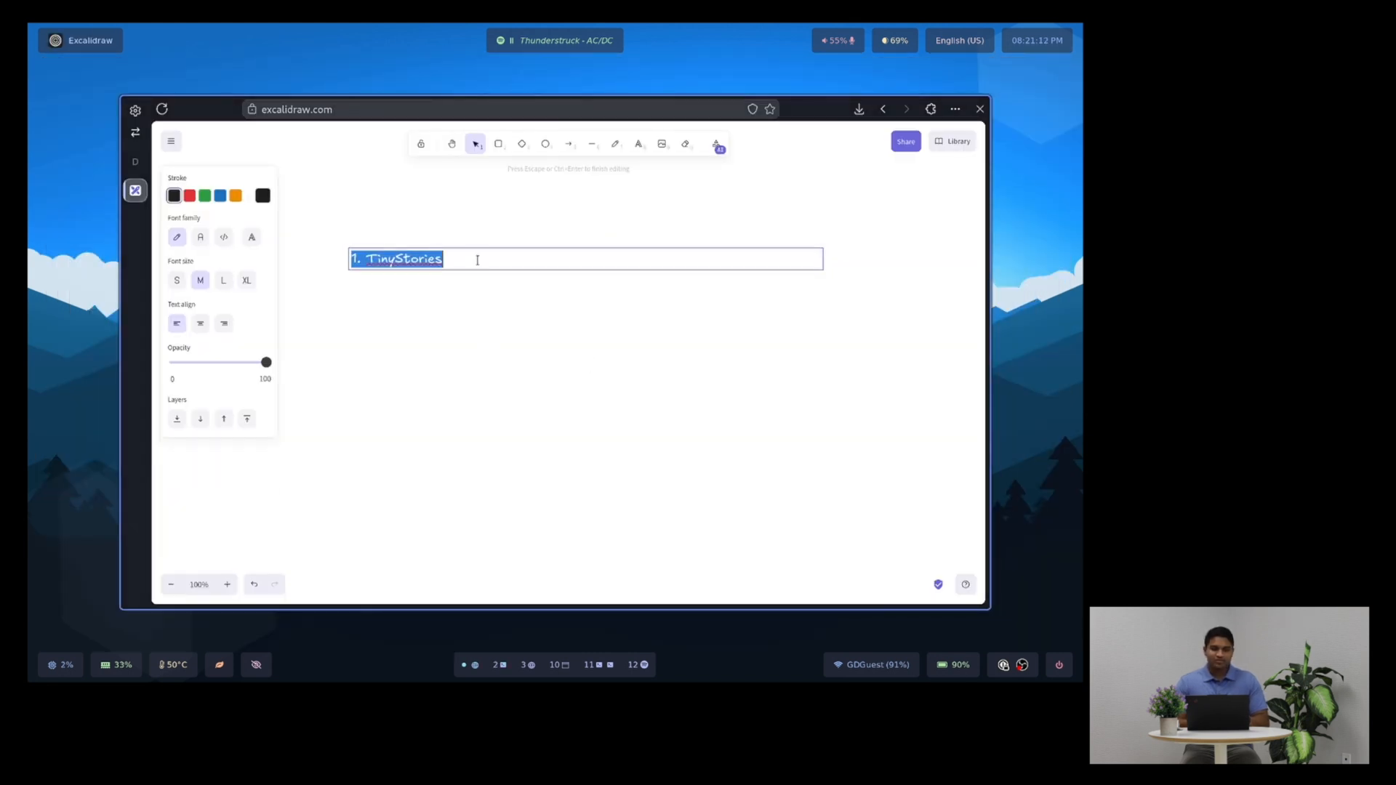
key("Return")
type("2.")
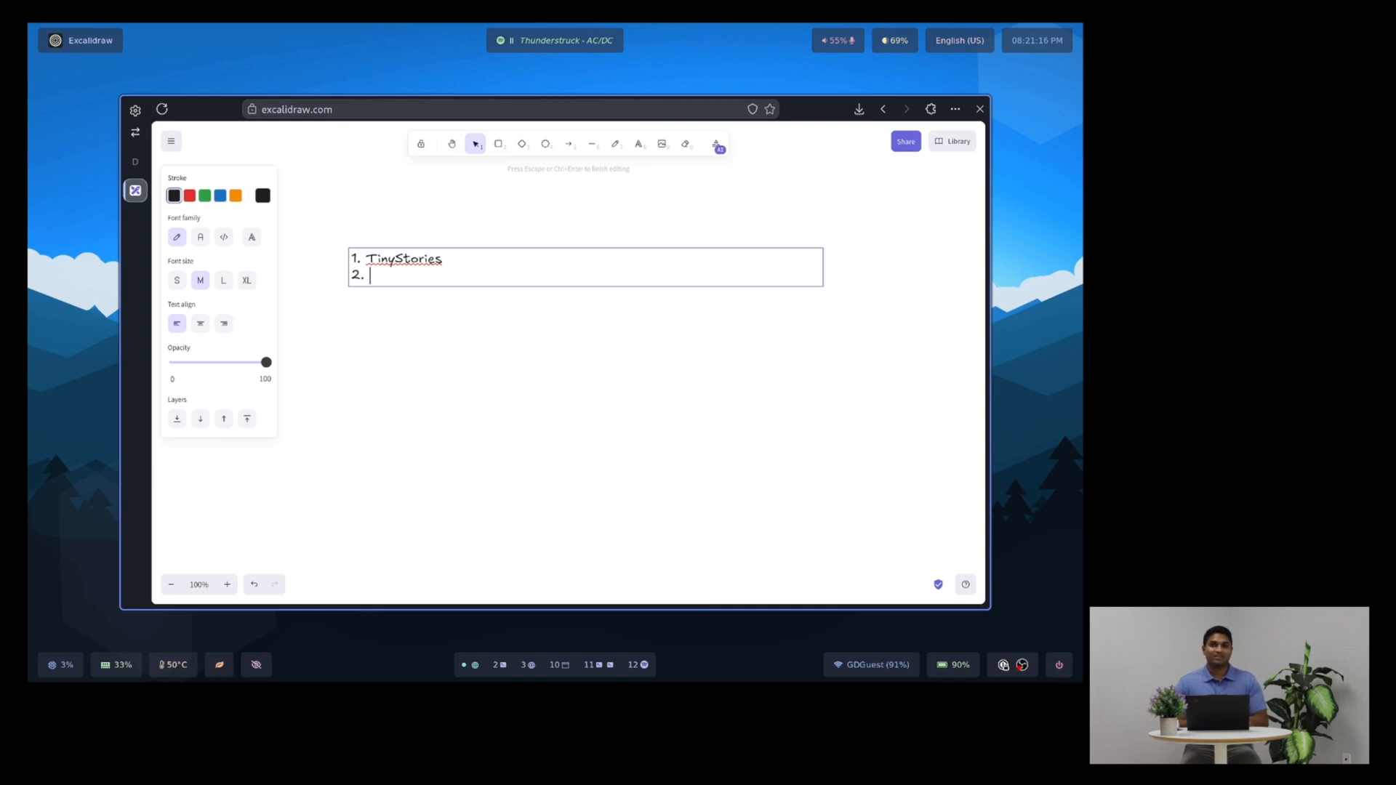
type("USM")
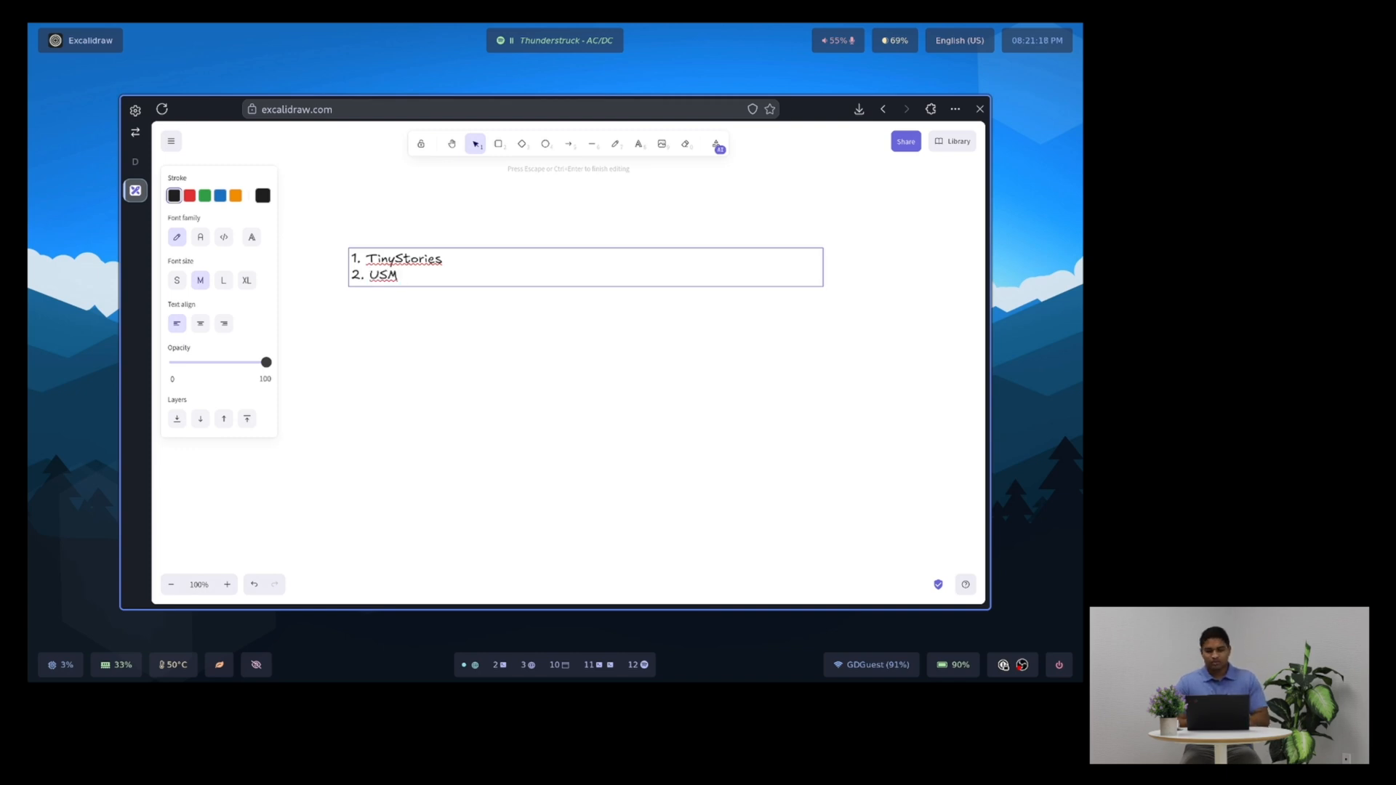
type("CLI")
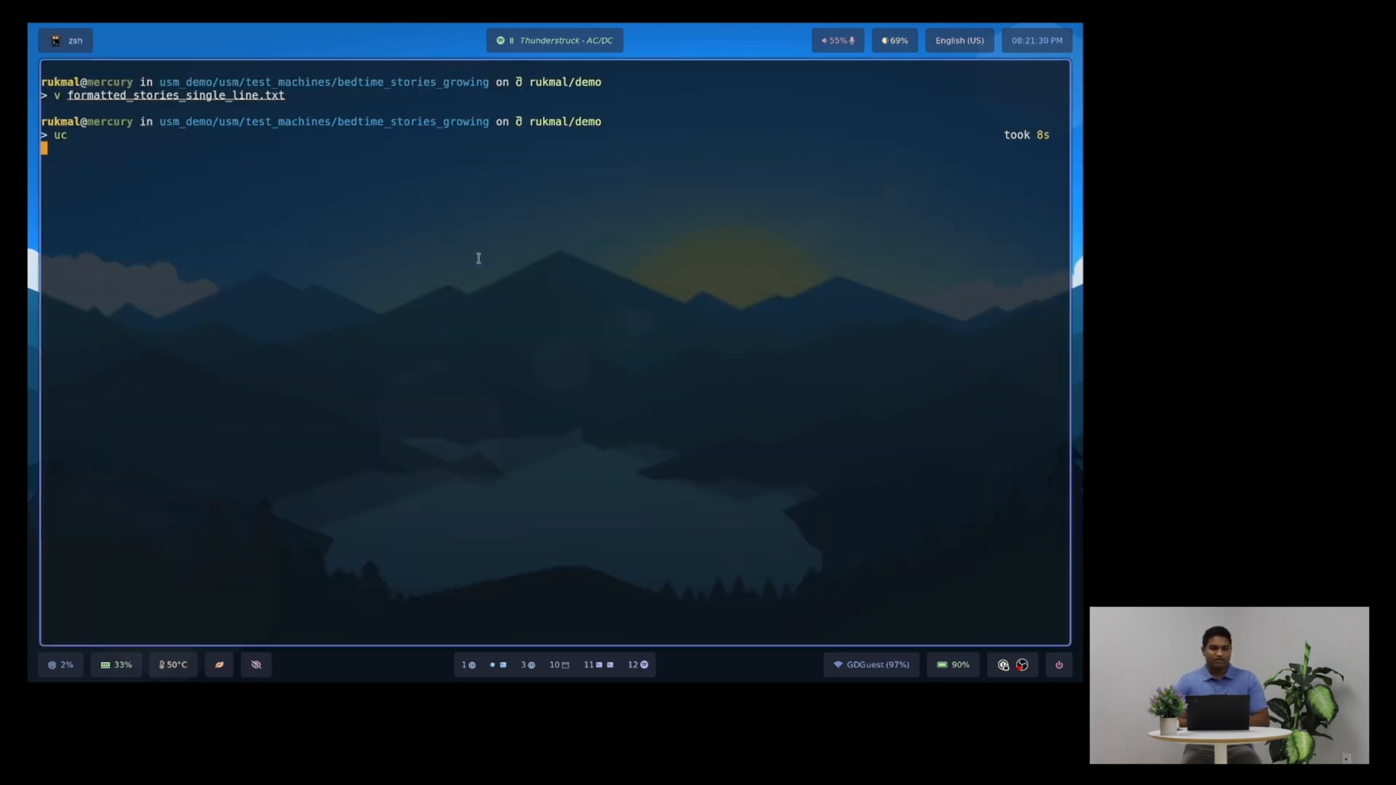
- Show the uc help and create the USM database stories.db
key("Return")
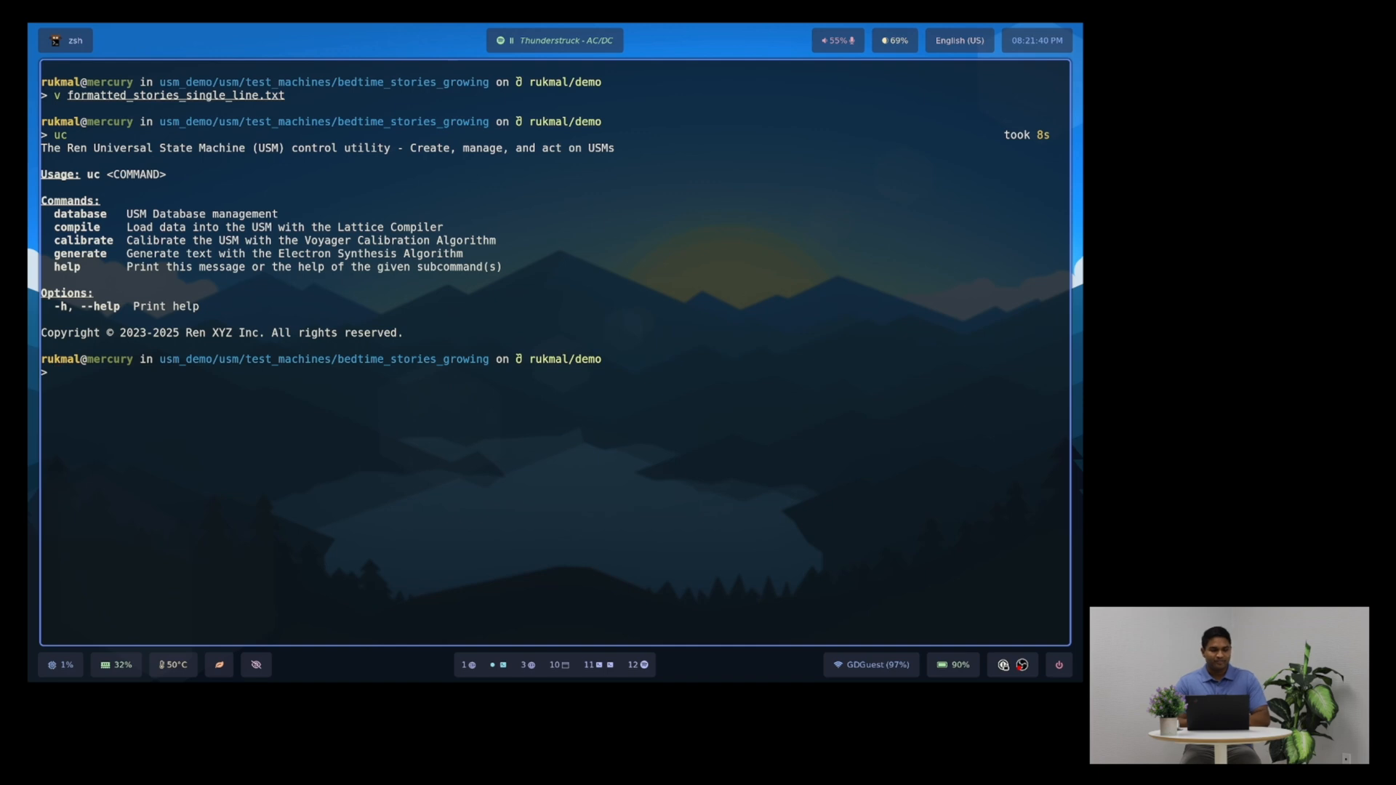
type("uc database c")
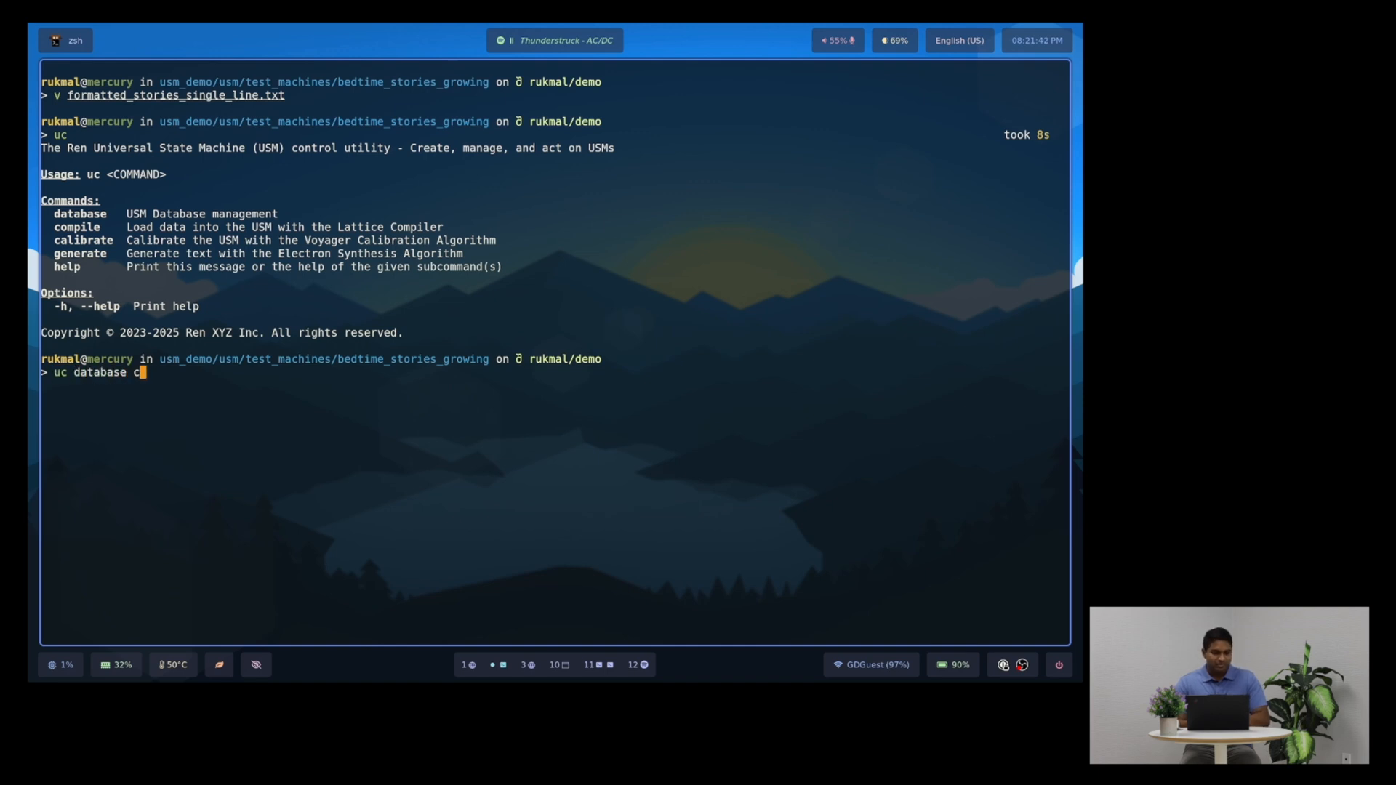
type("reate stories.db")
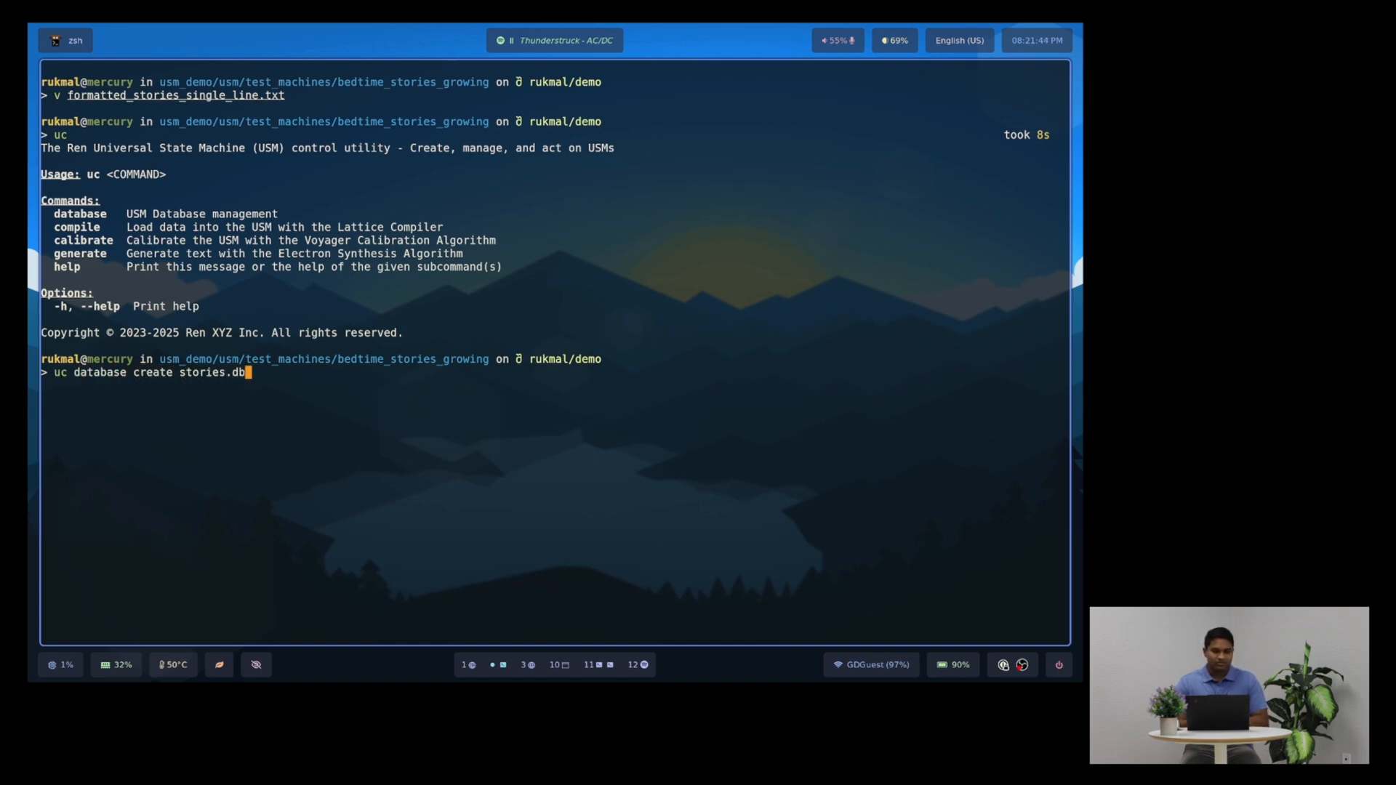
key("Return")
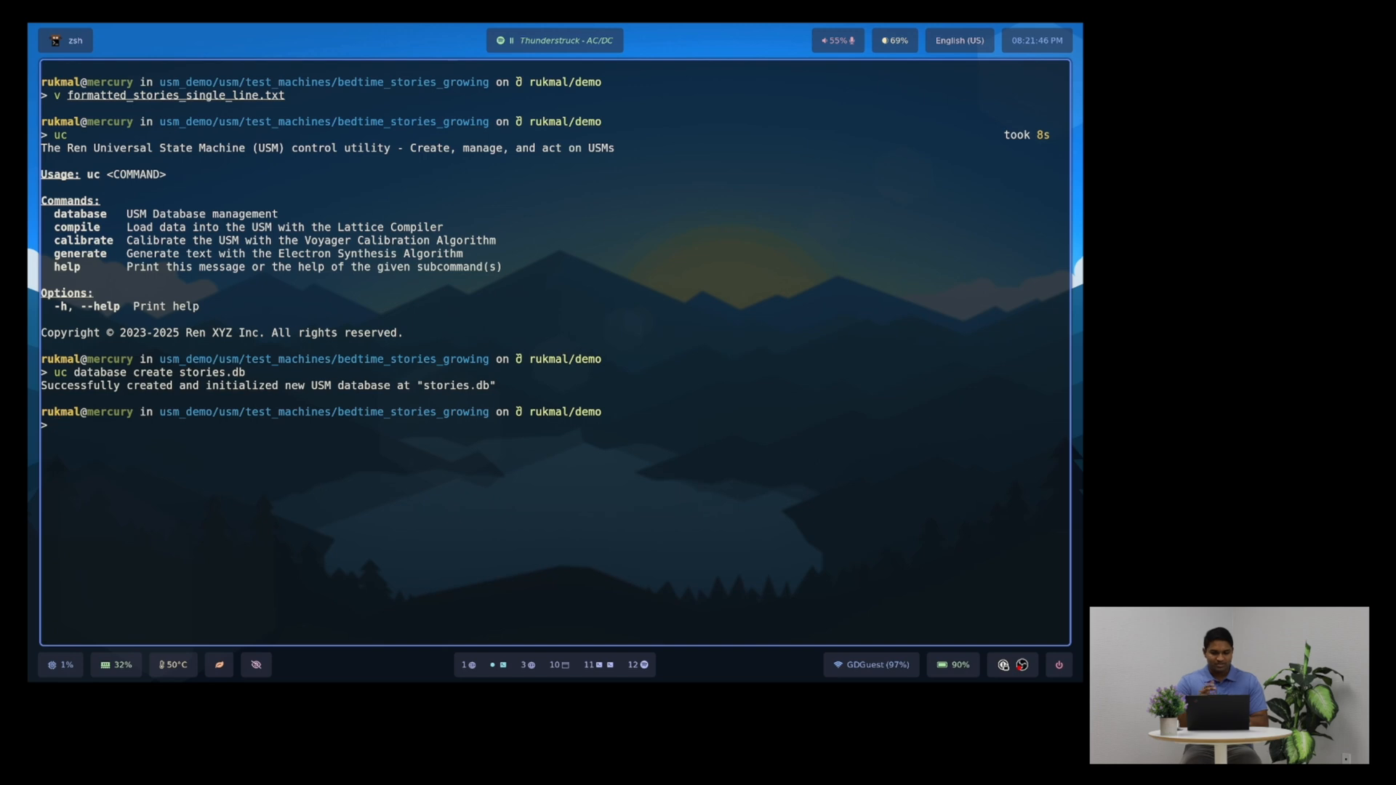
type("1. TinyStories")
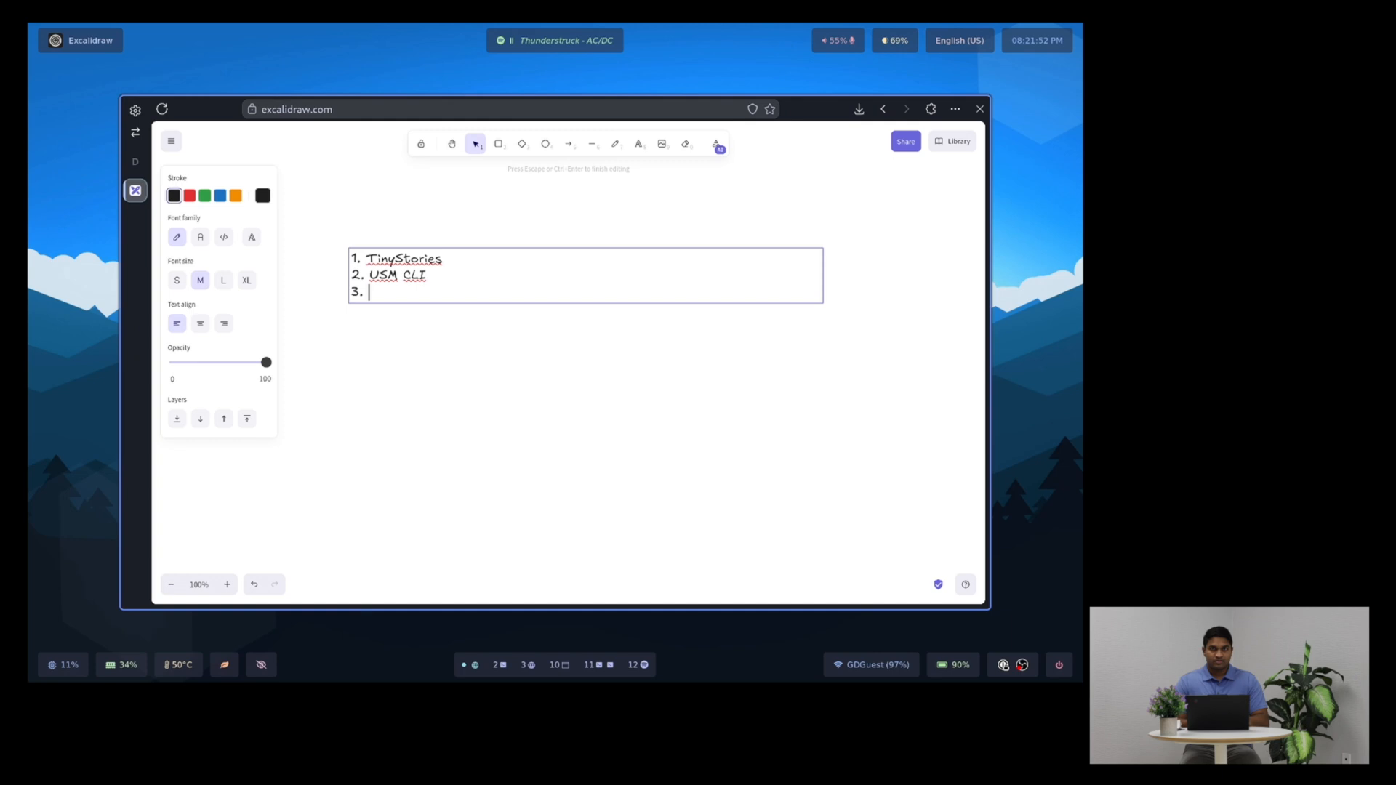
- Write item 3: 'USM uses states; "Once upon" -> "Once", "upon"'
type("US")
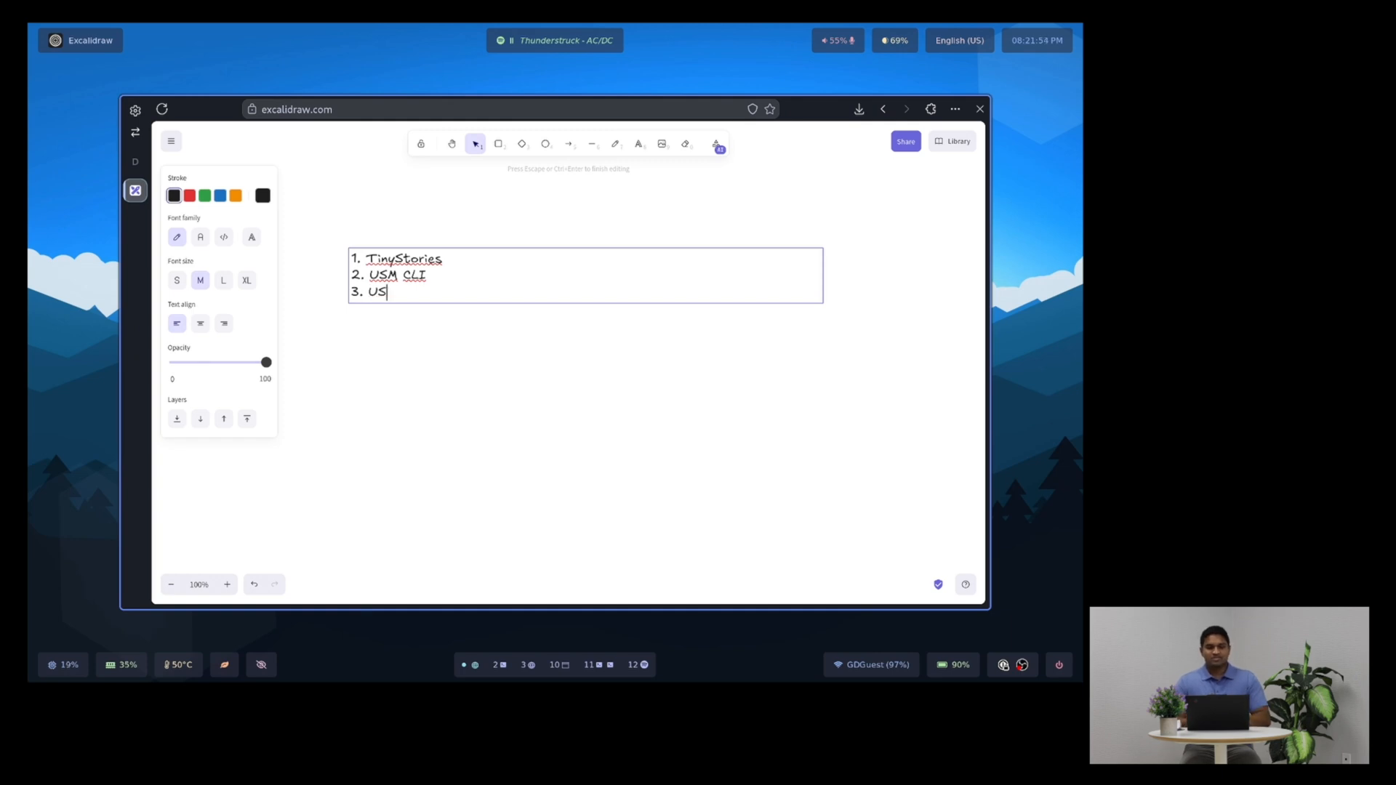
type("M use")
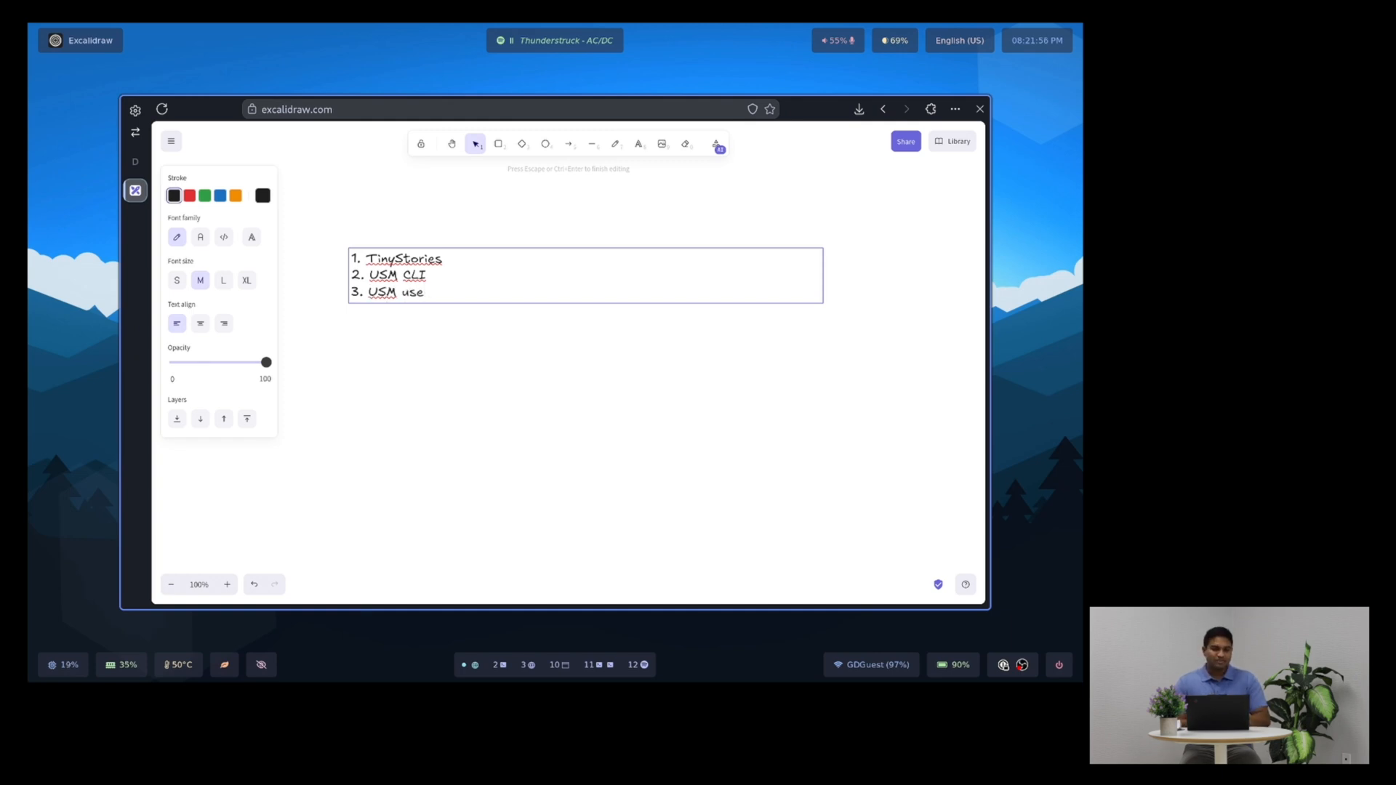
type("s states")
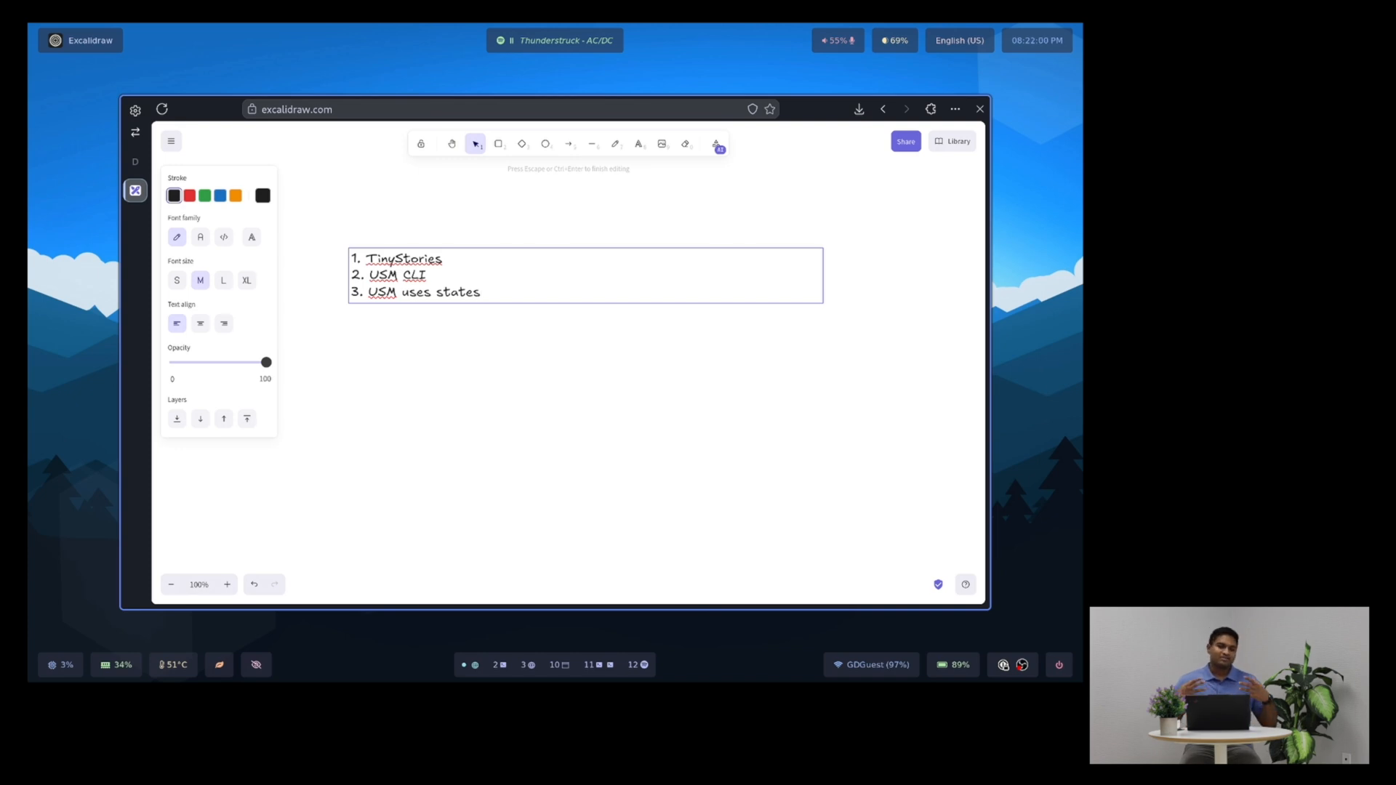
left_click(481, 292)
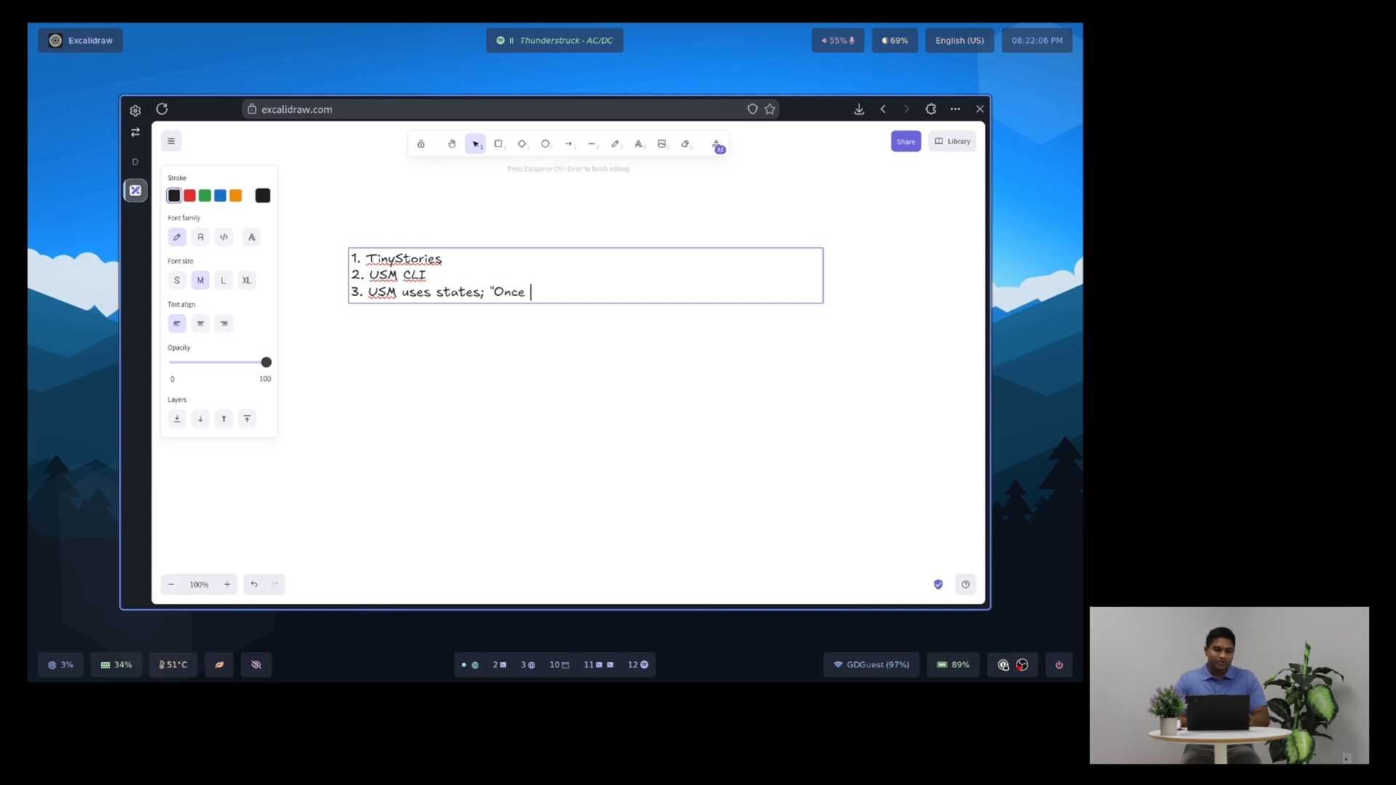
type("upon\" -> \"")
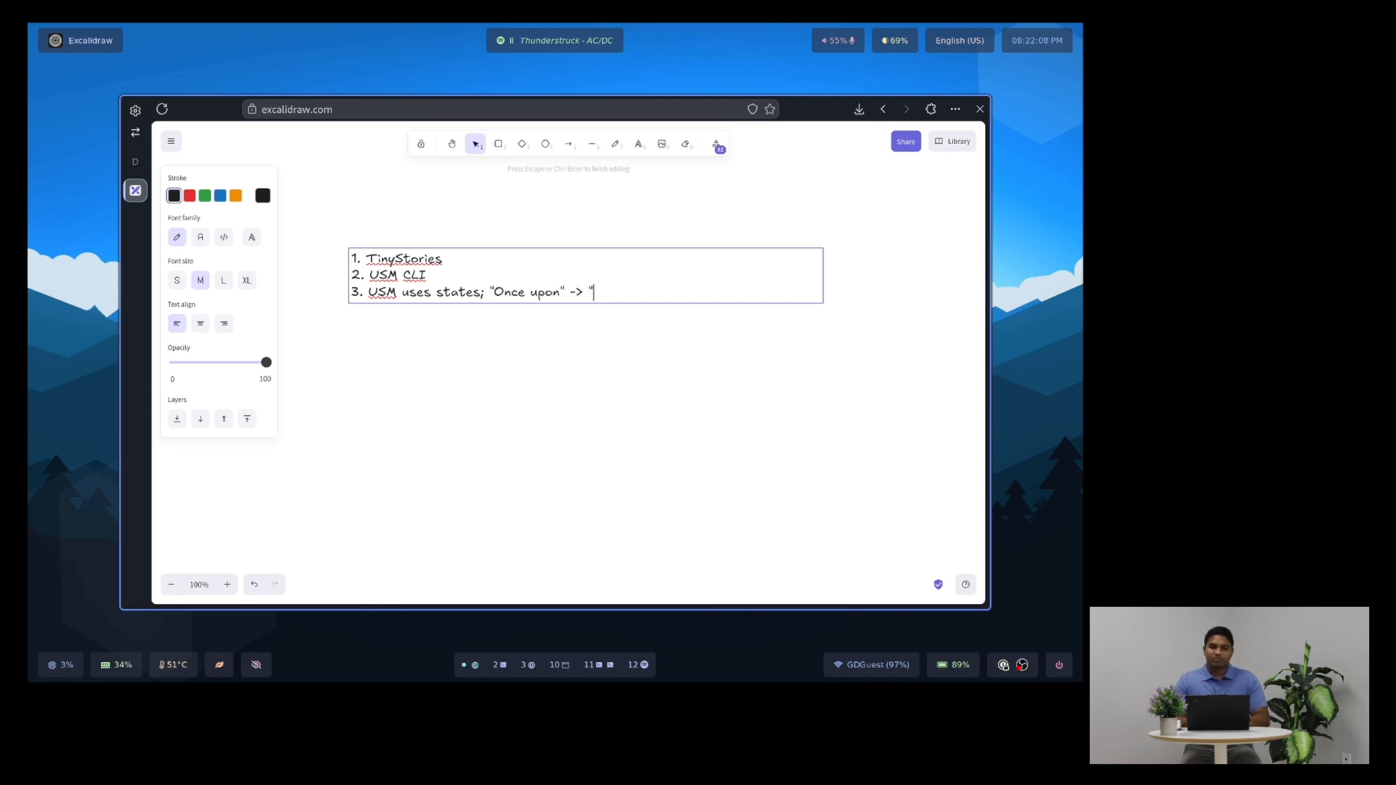
type("Once\", \"")
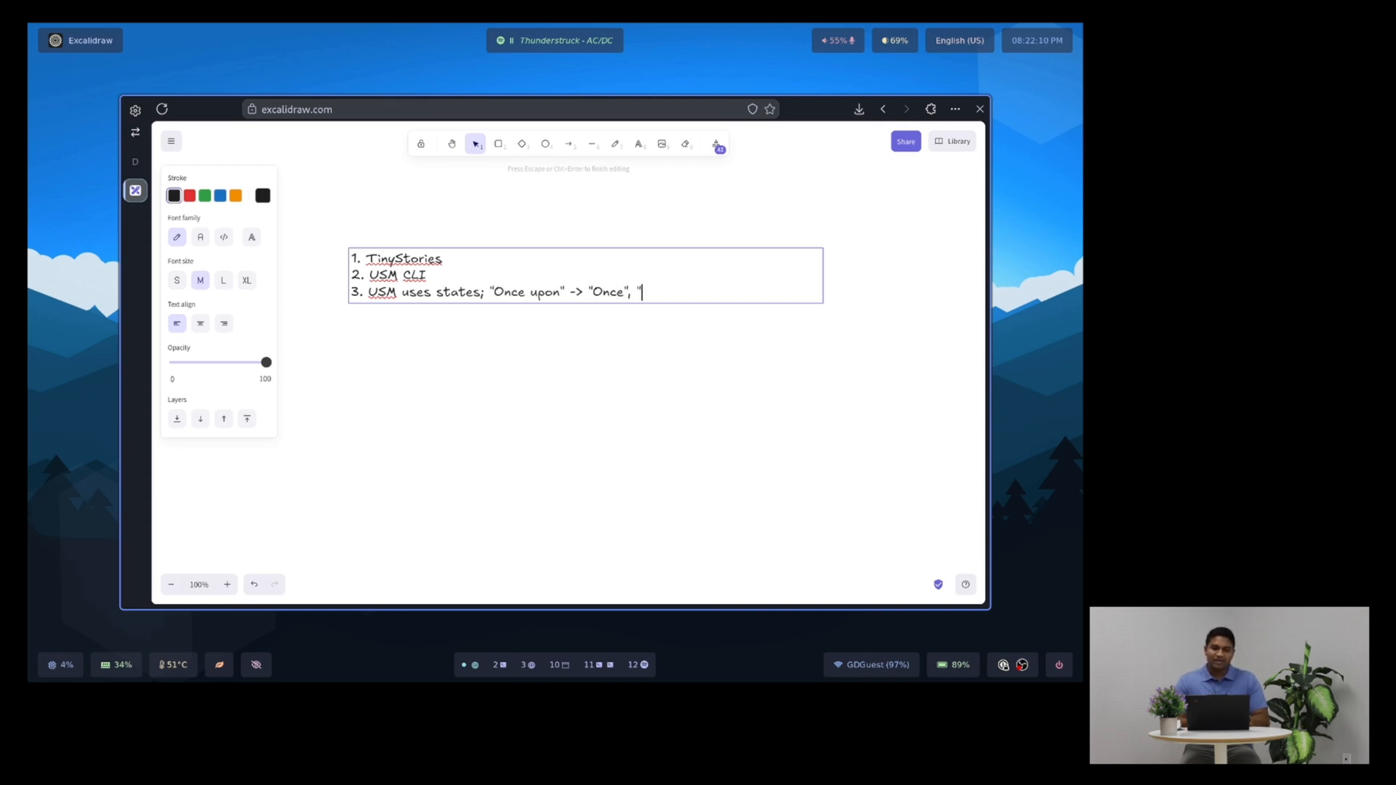
type("upon\"")
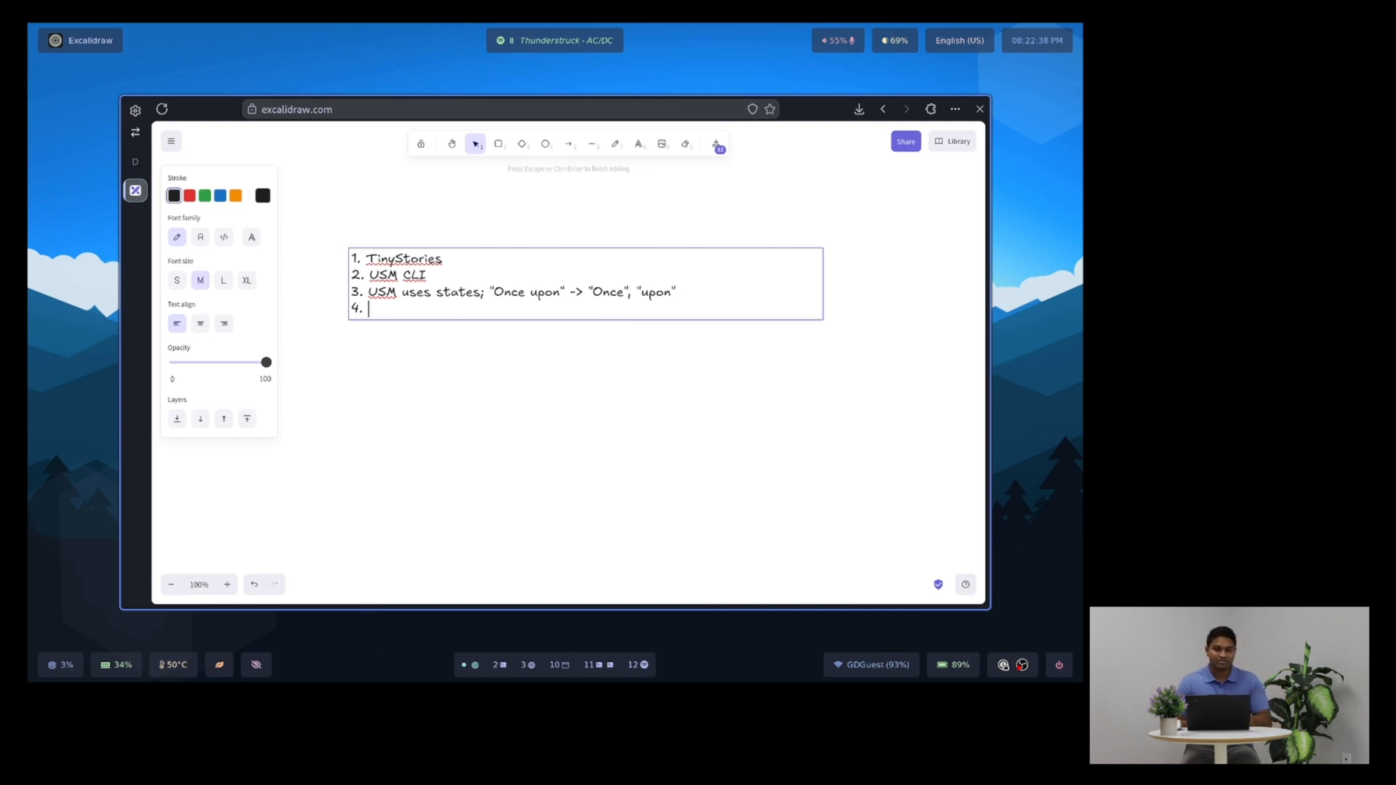
- Write item 4: 'Growing the USM model: 40 -> 100 (140) -> 860 (1,000)'
type("Grow")
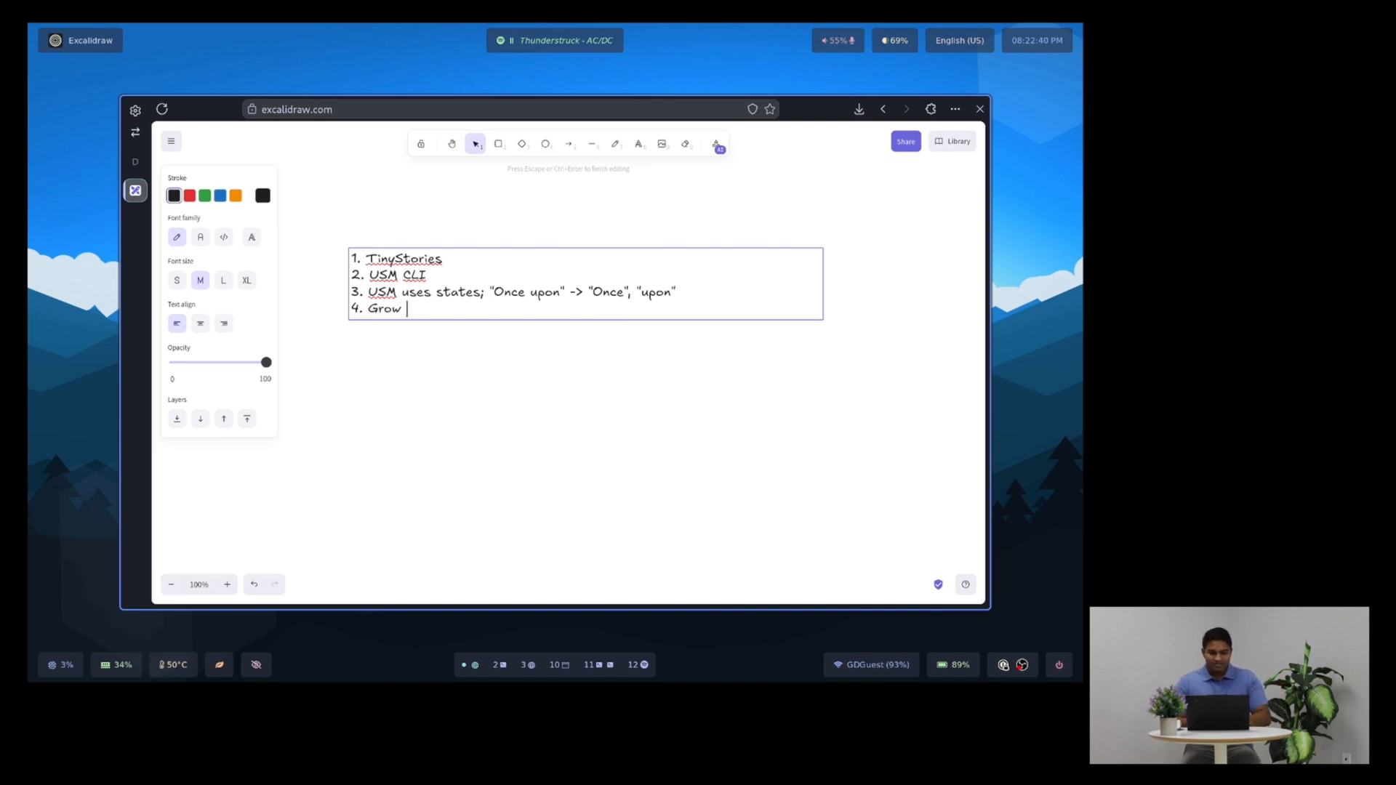
type("ing")
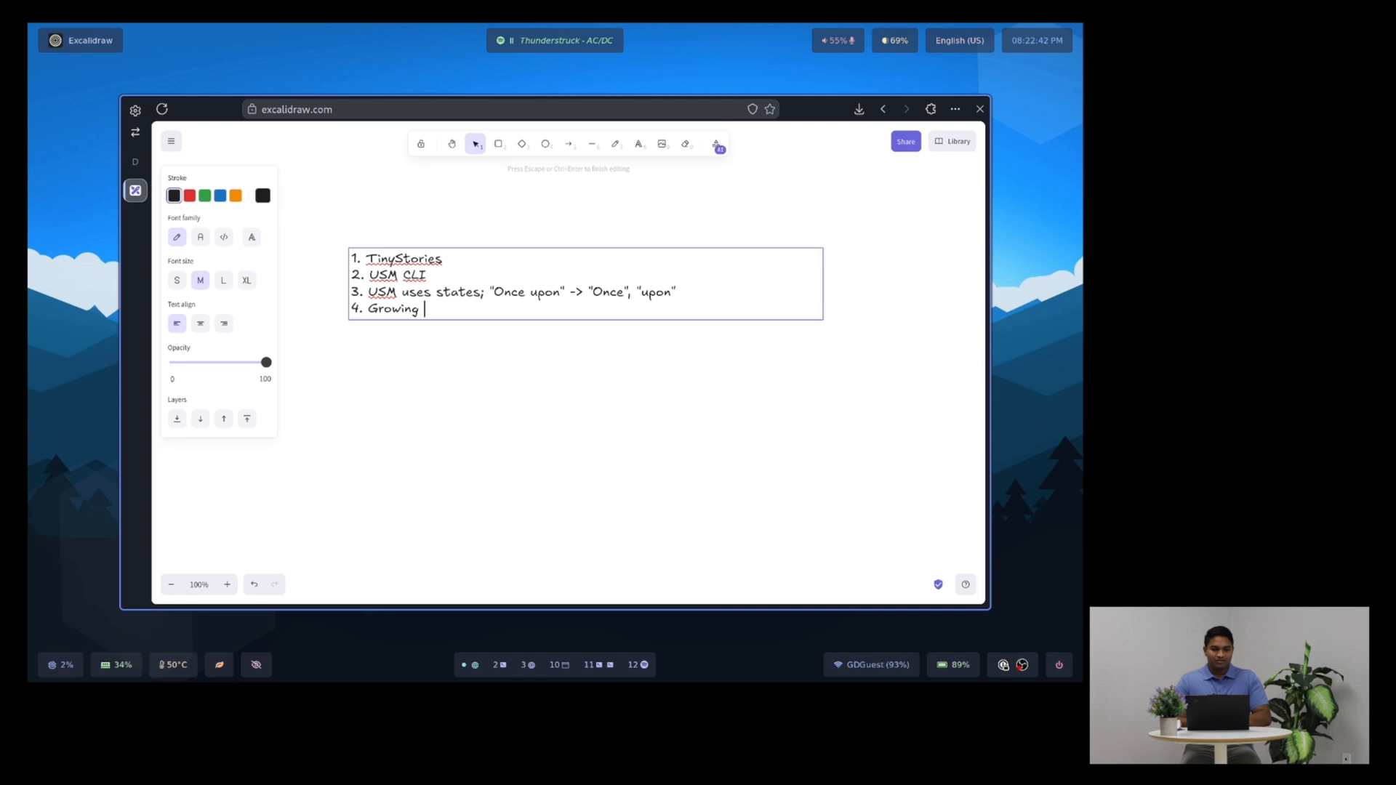
type("the USM model:")
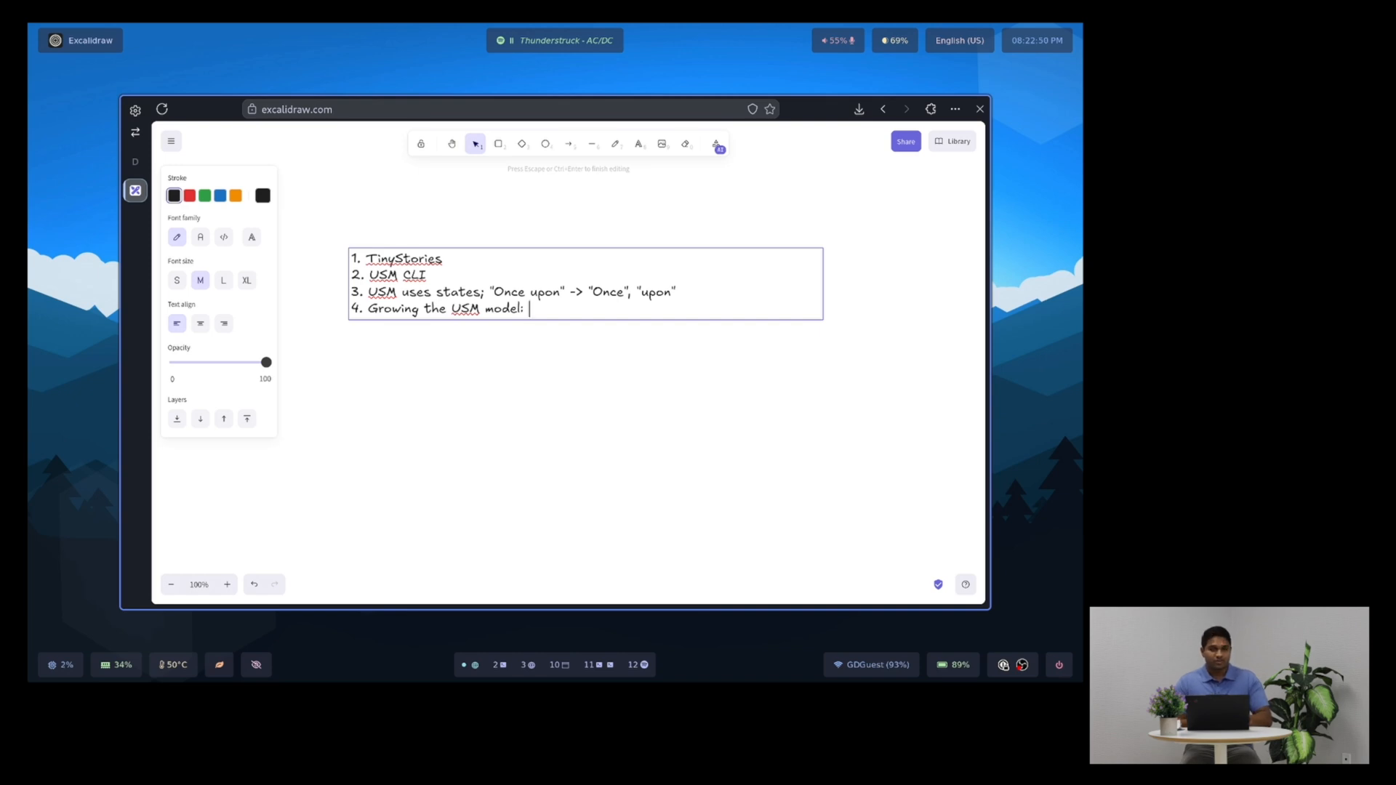
type("40")
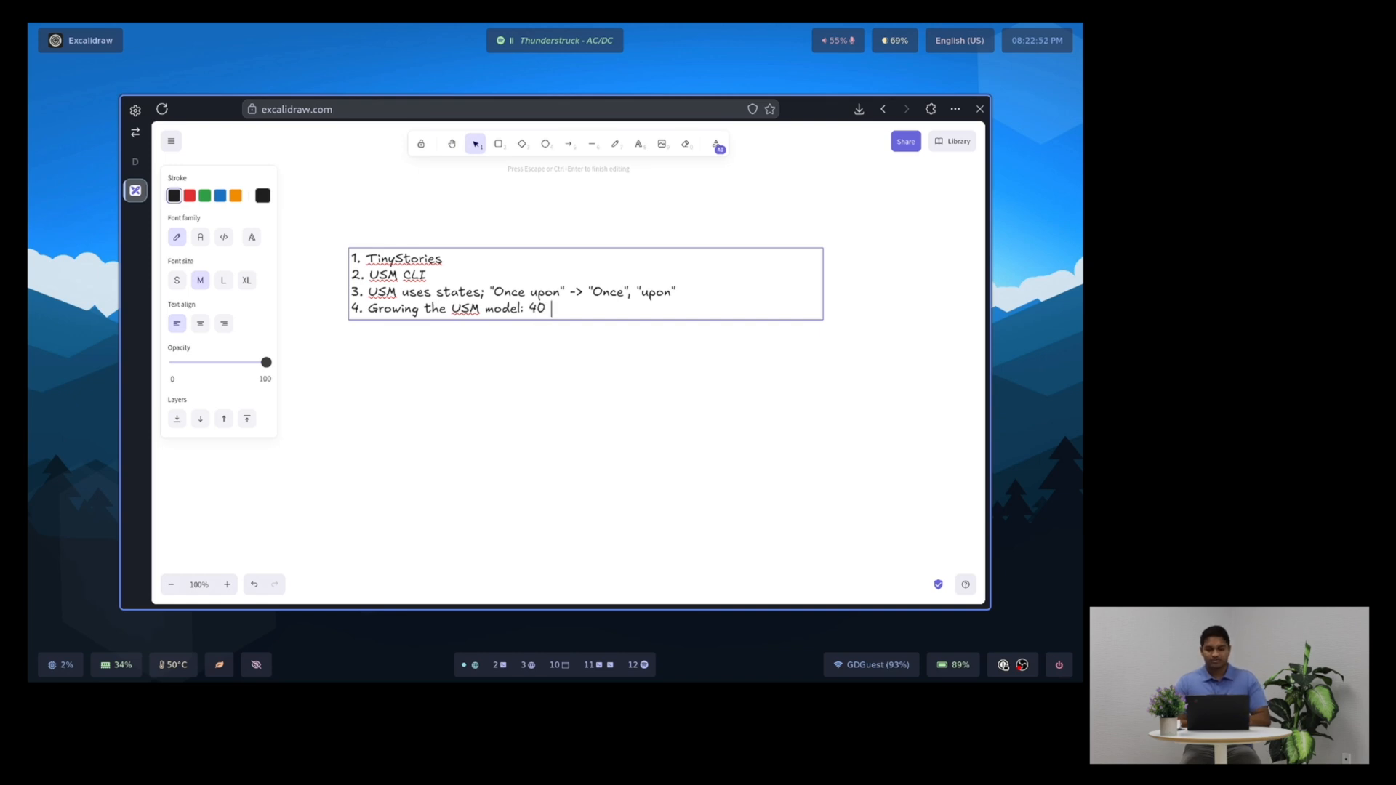
type("-> 100 (14")
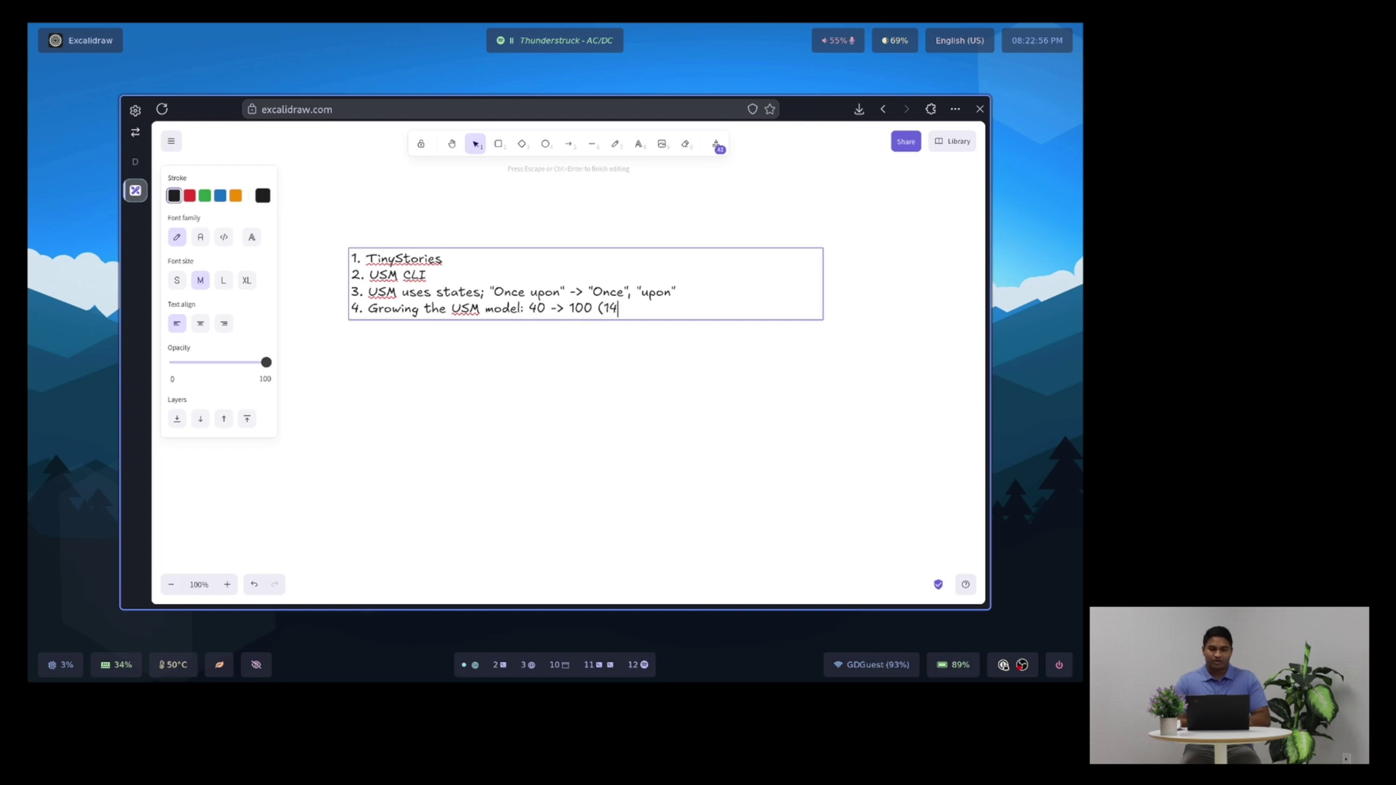
type("0) -> 860 (")
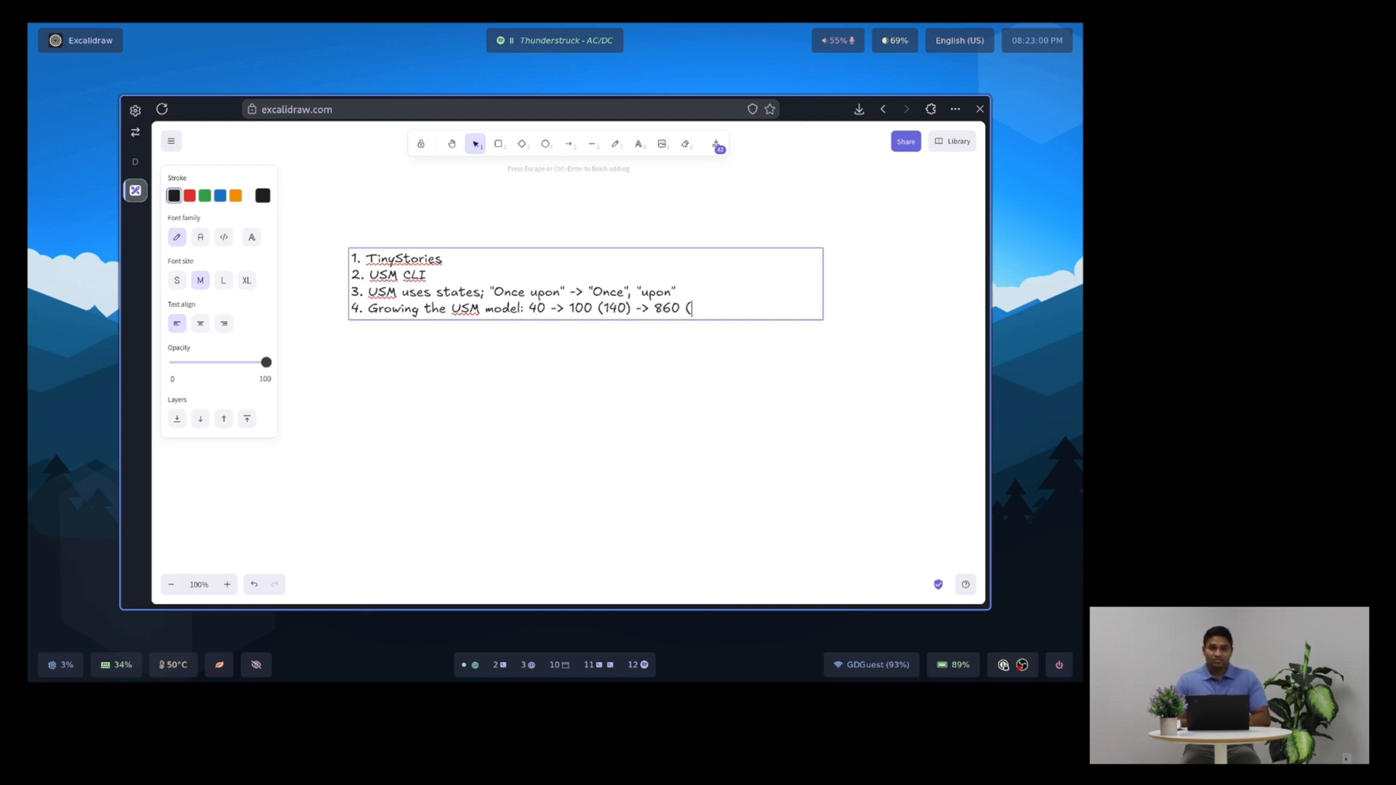
type("1,000)")
type("5.")
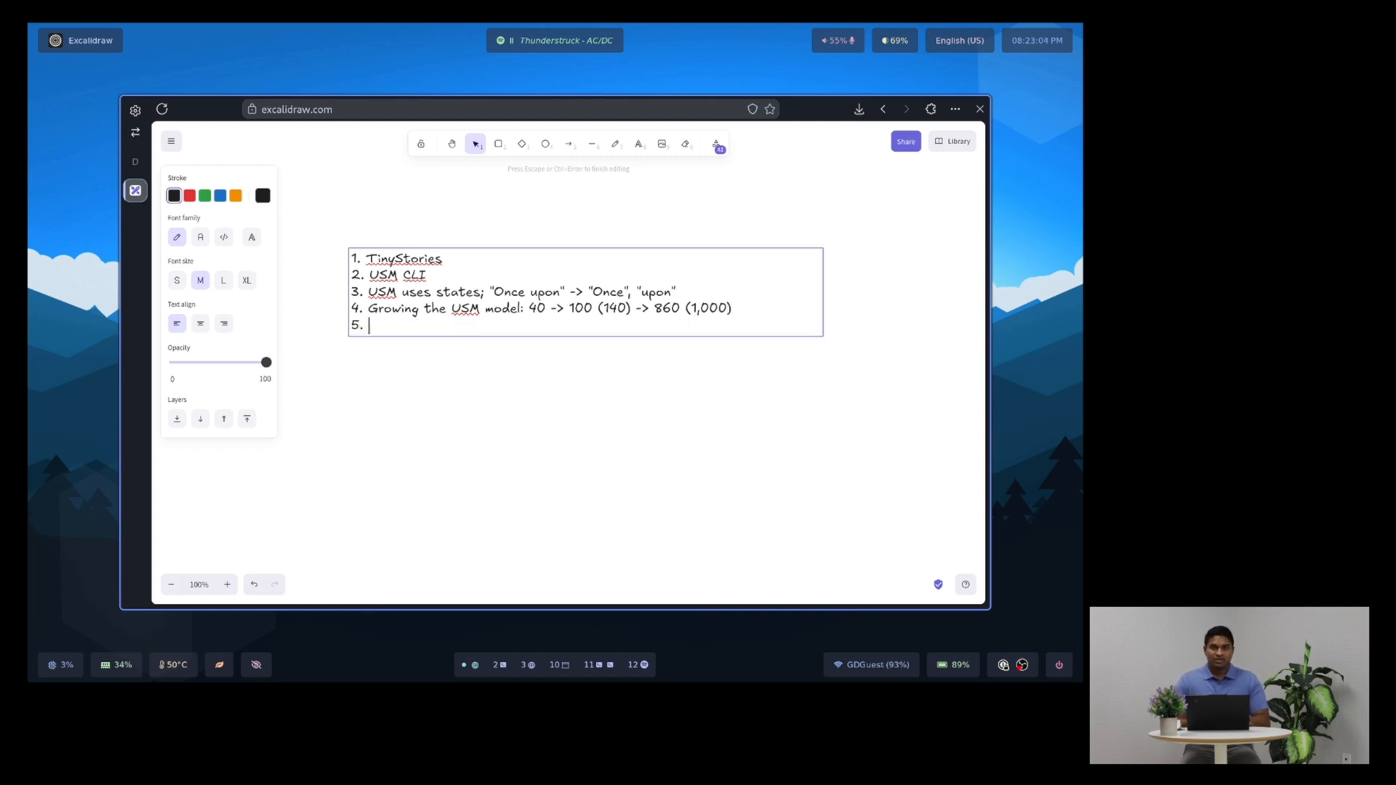
- Add item 5, 'Test performance', to the list
type("Test p")
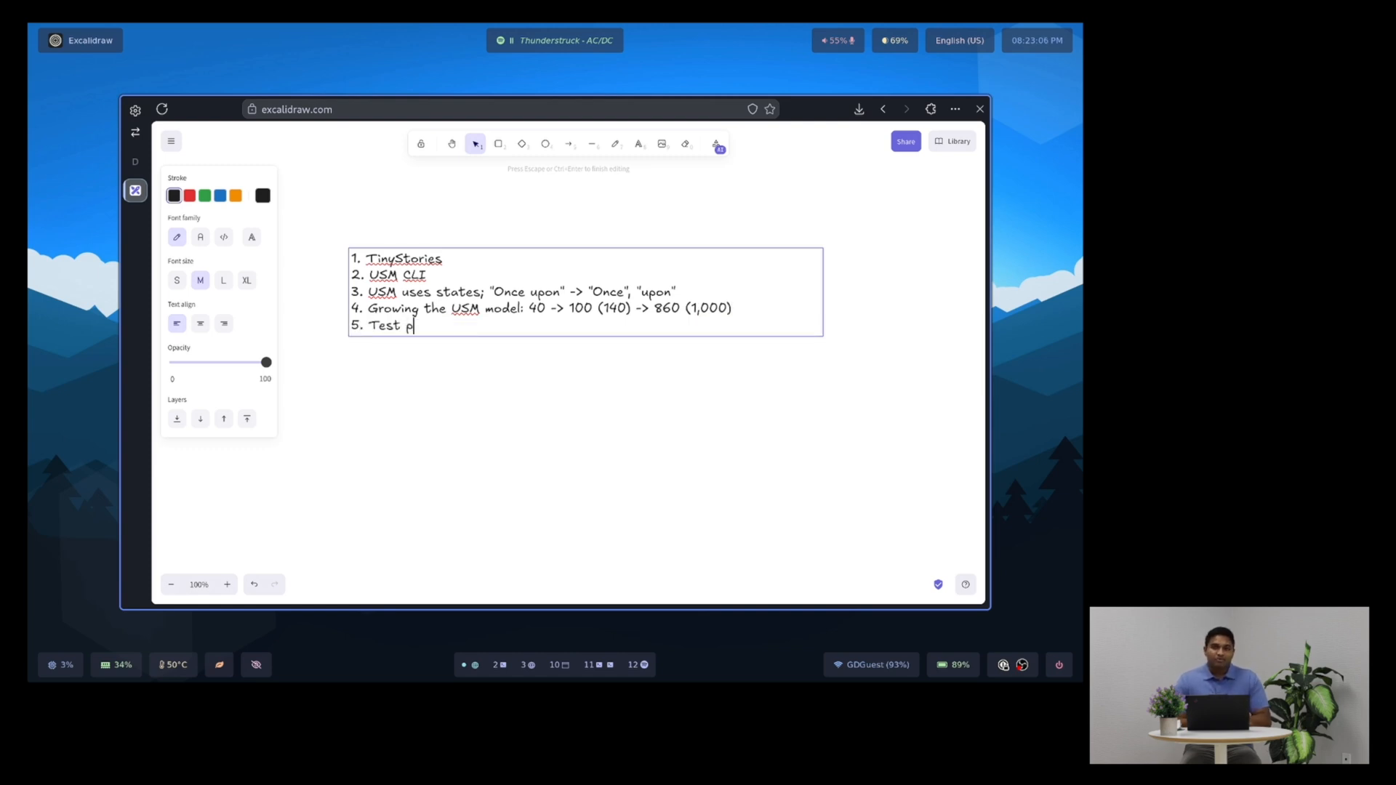
type("erformance")
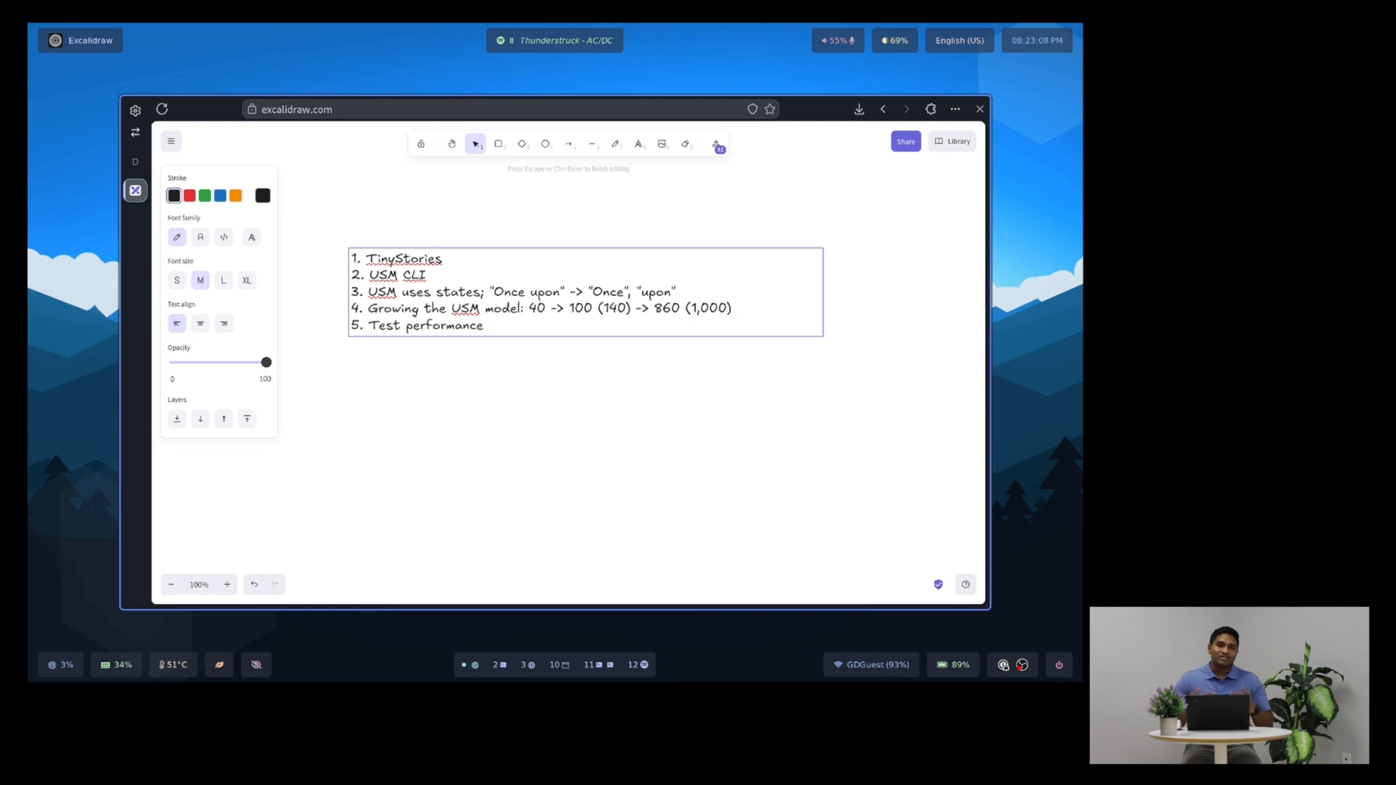
type("se")
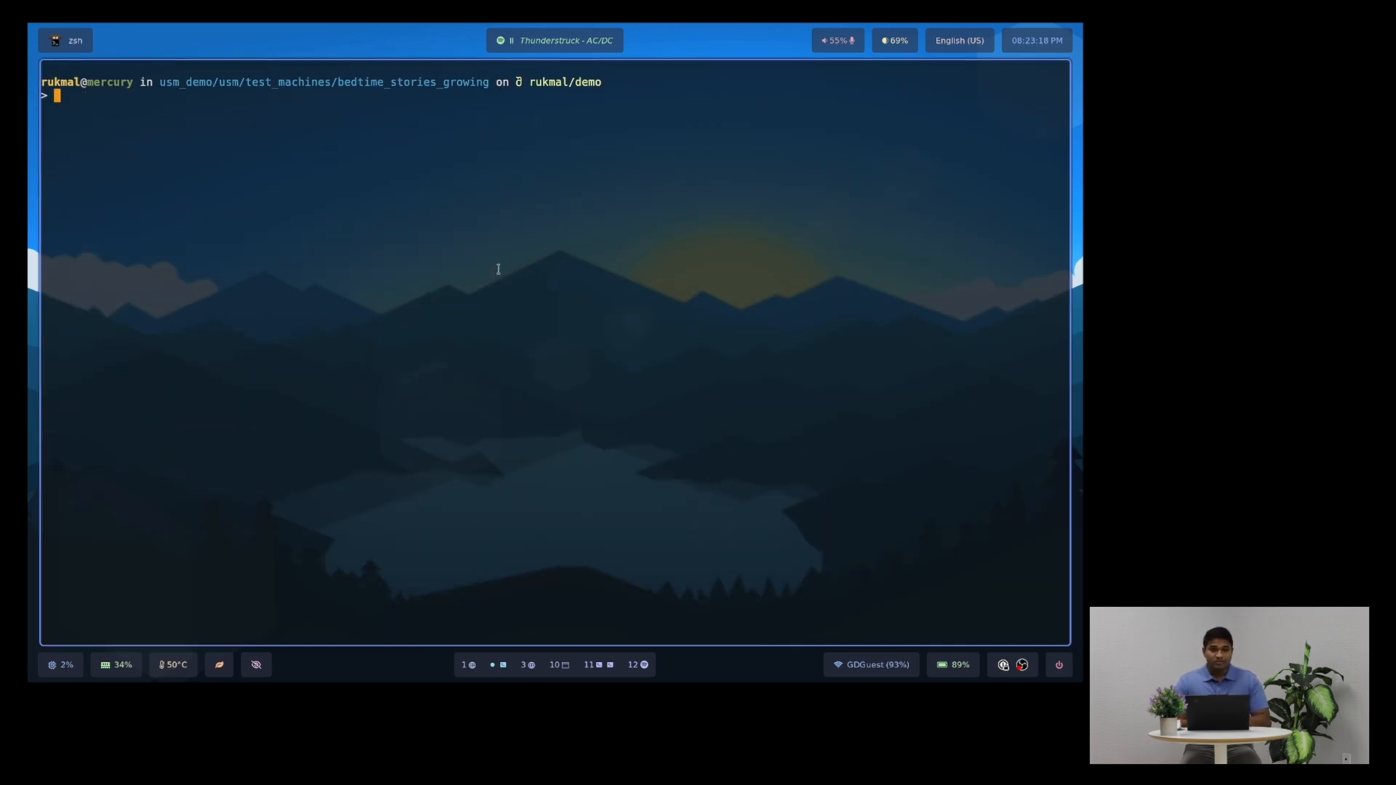
- Review build.sh in vim, then start running the script
type("v b")
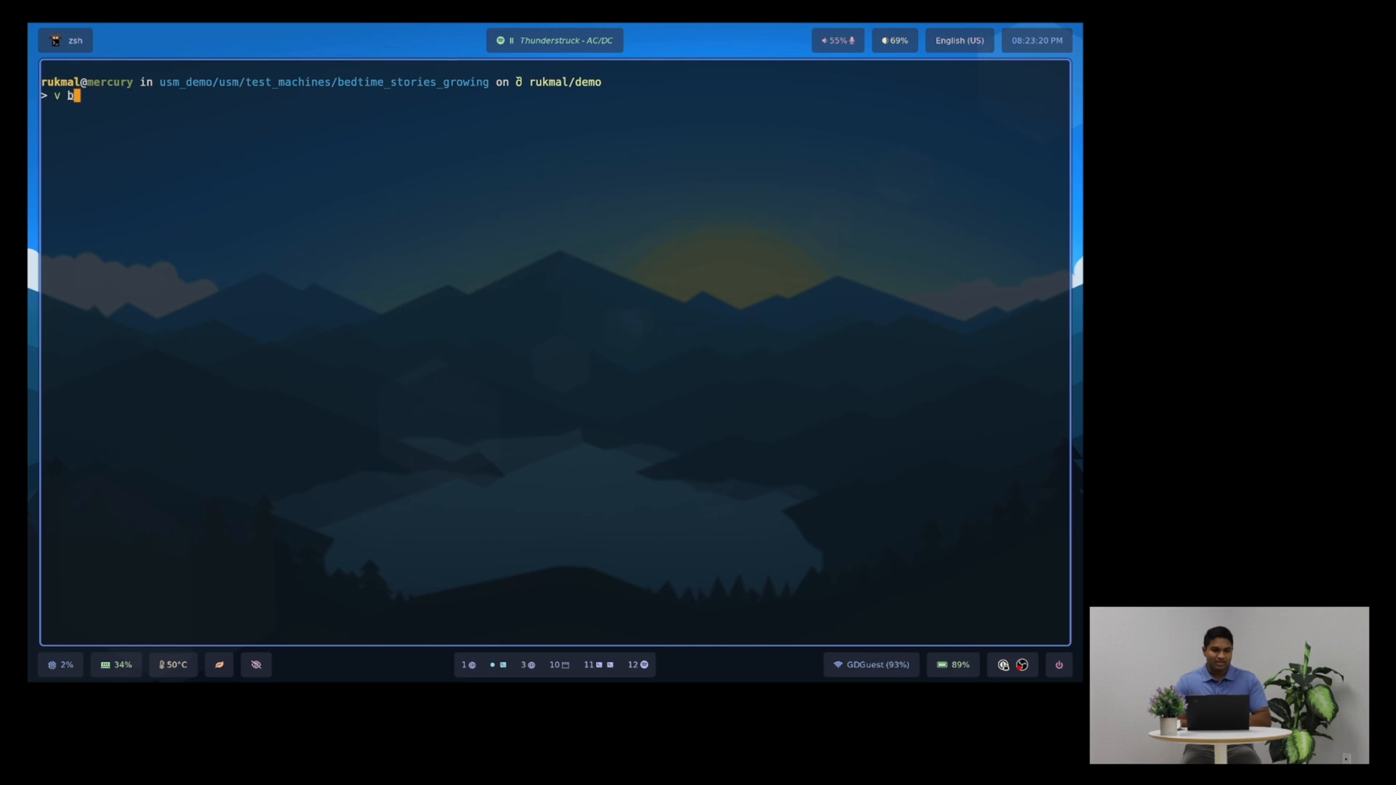
key("Return")
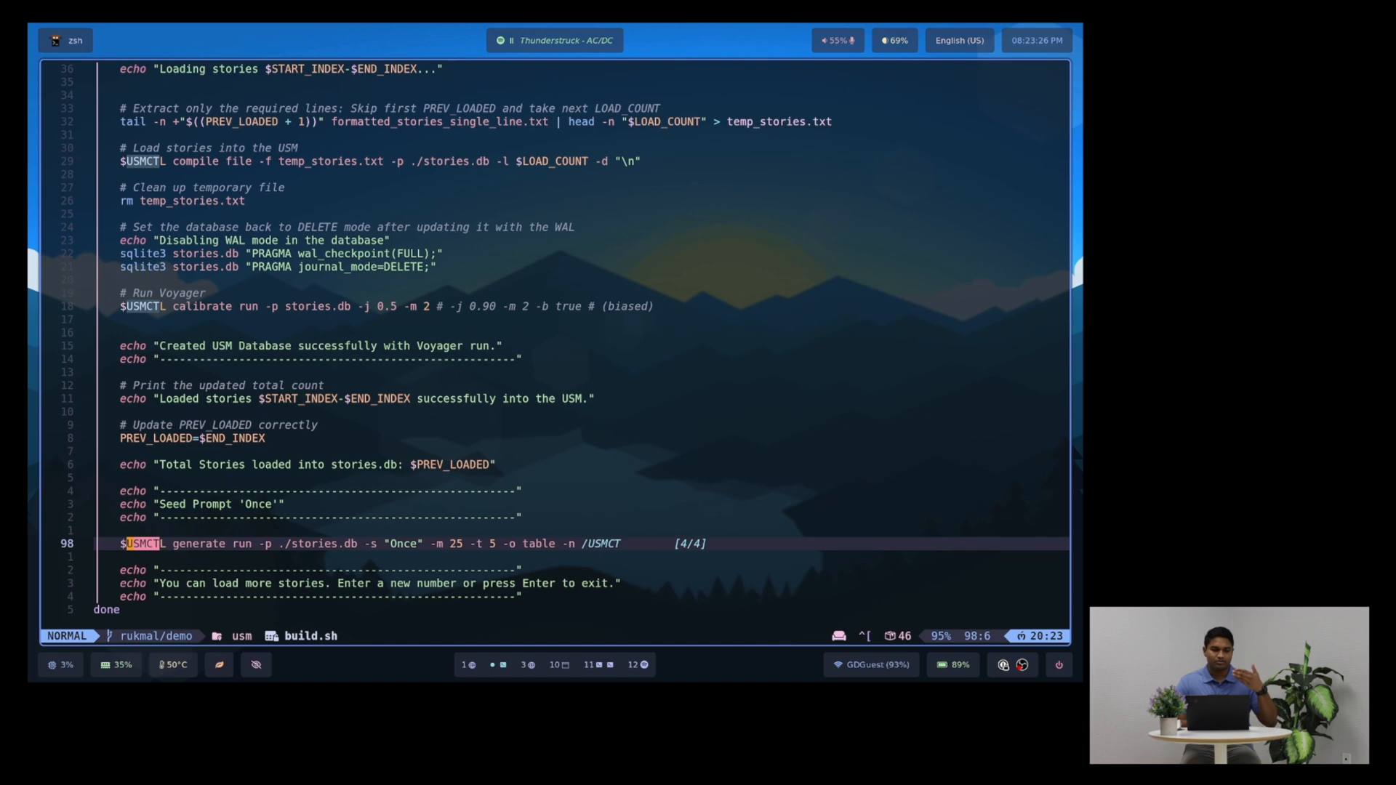
key("k")
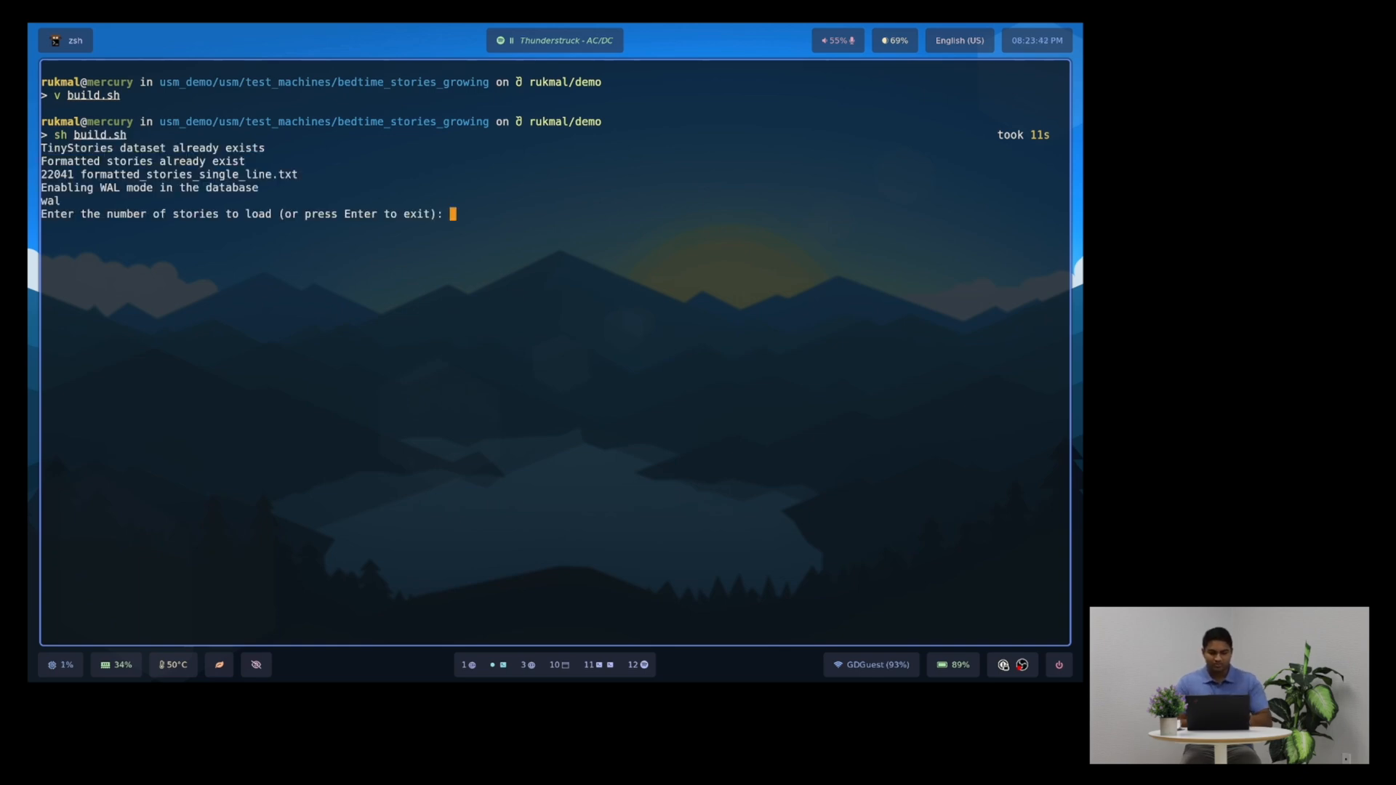
- Enter 40 as the number of stories to load
type("40")
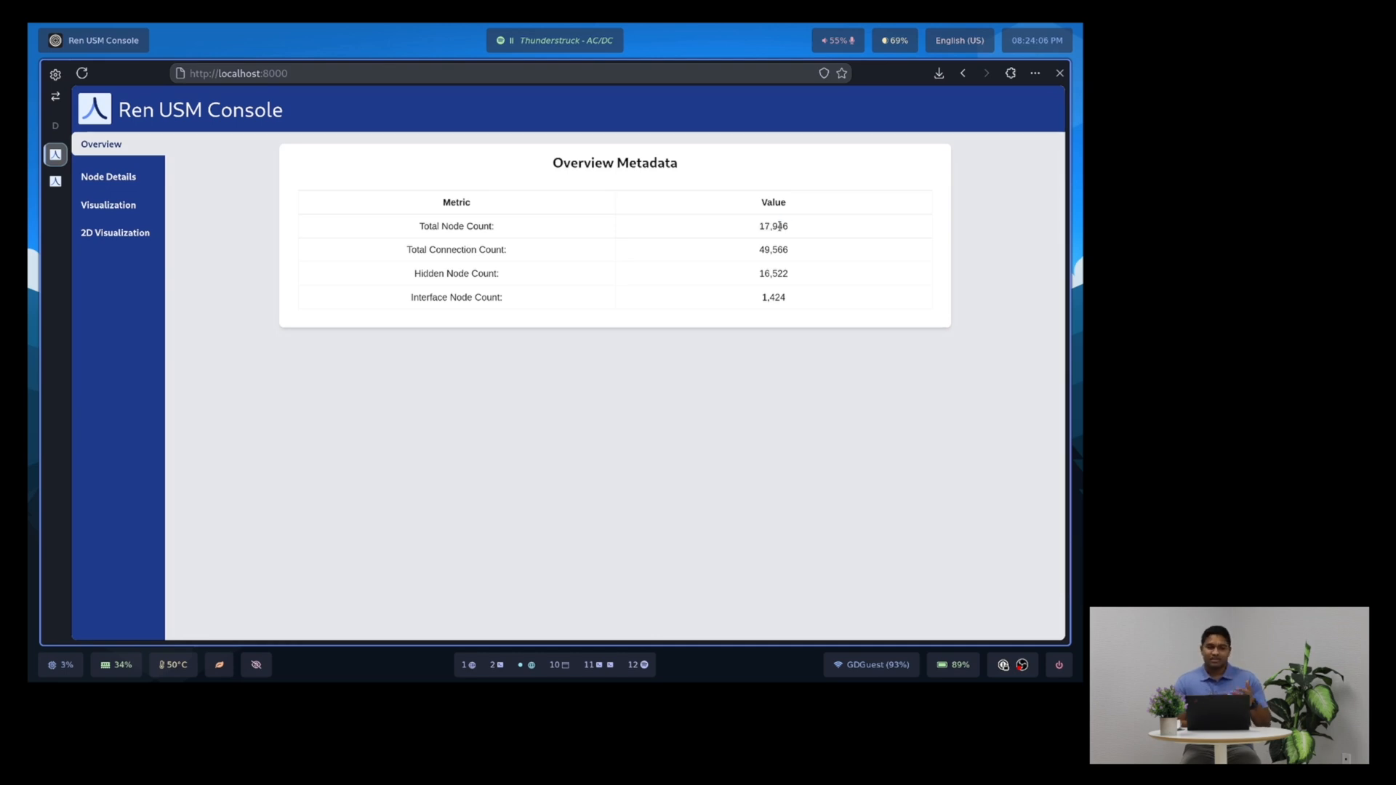
- Check the 49,566 connection count, then search the graph from 'Once' at depth 2
double_click(773, 225)
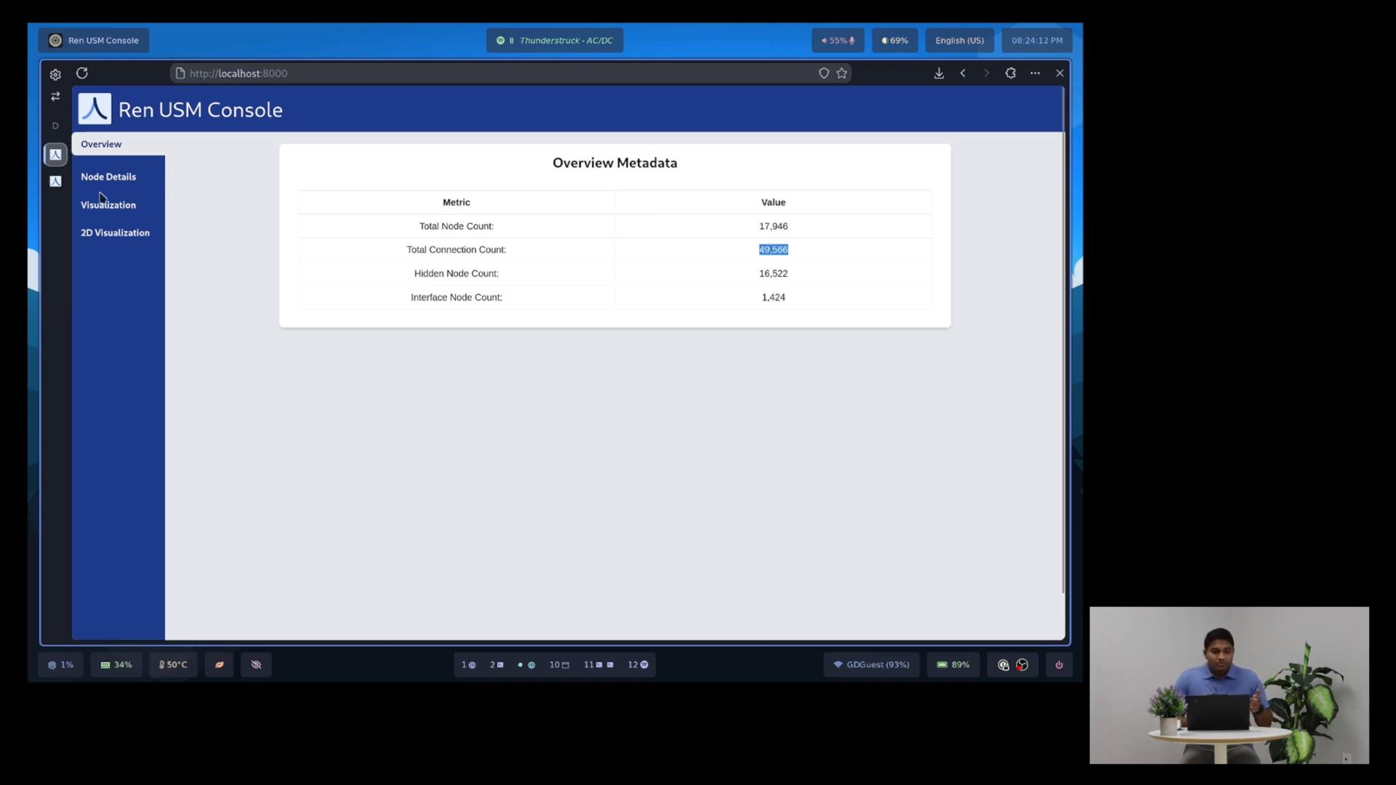
left_click(107, 204)
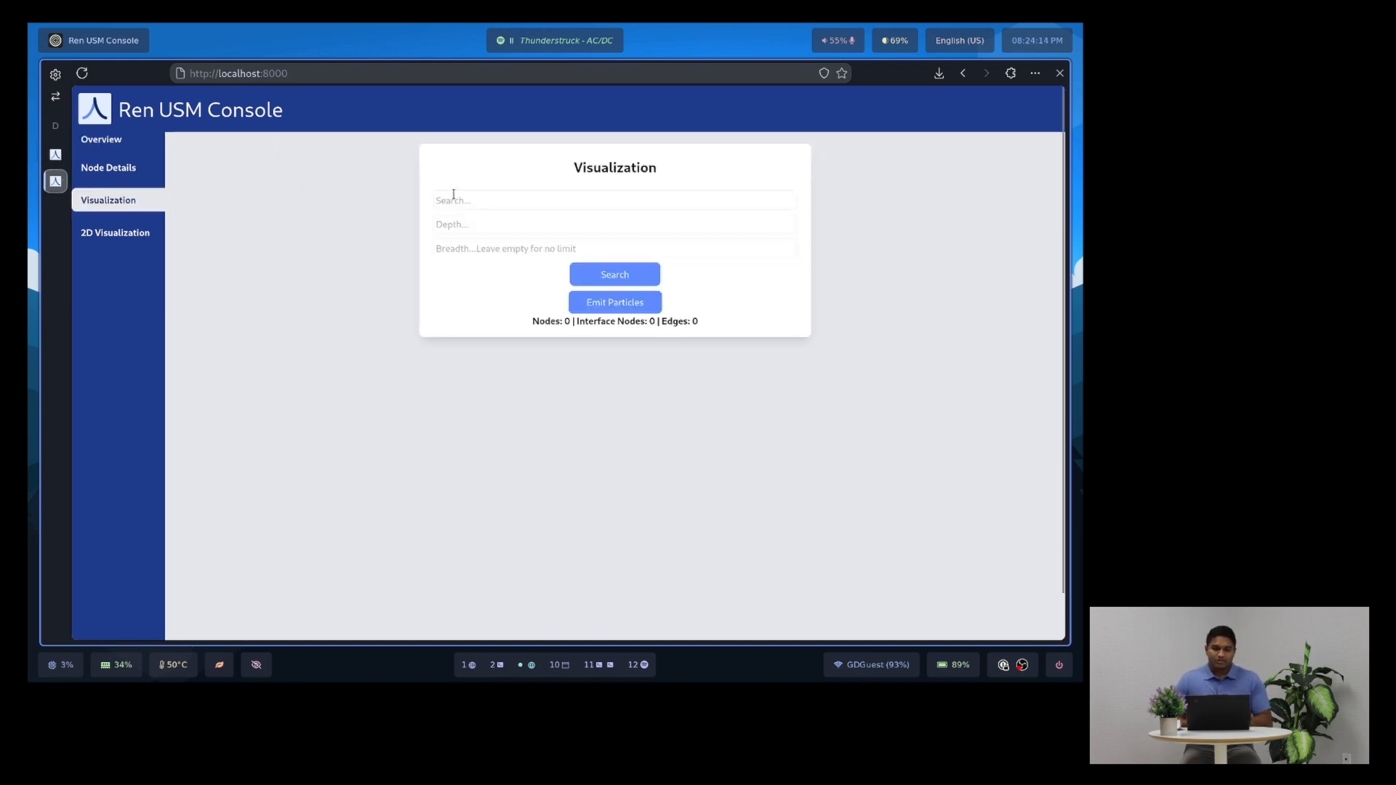
type("2")
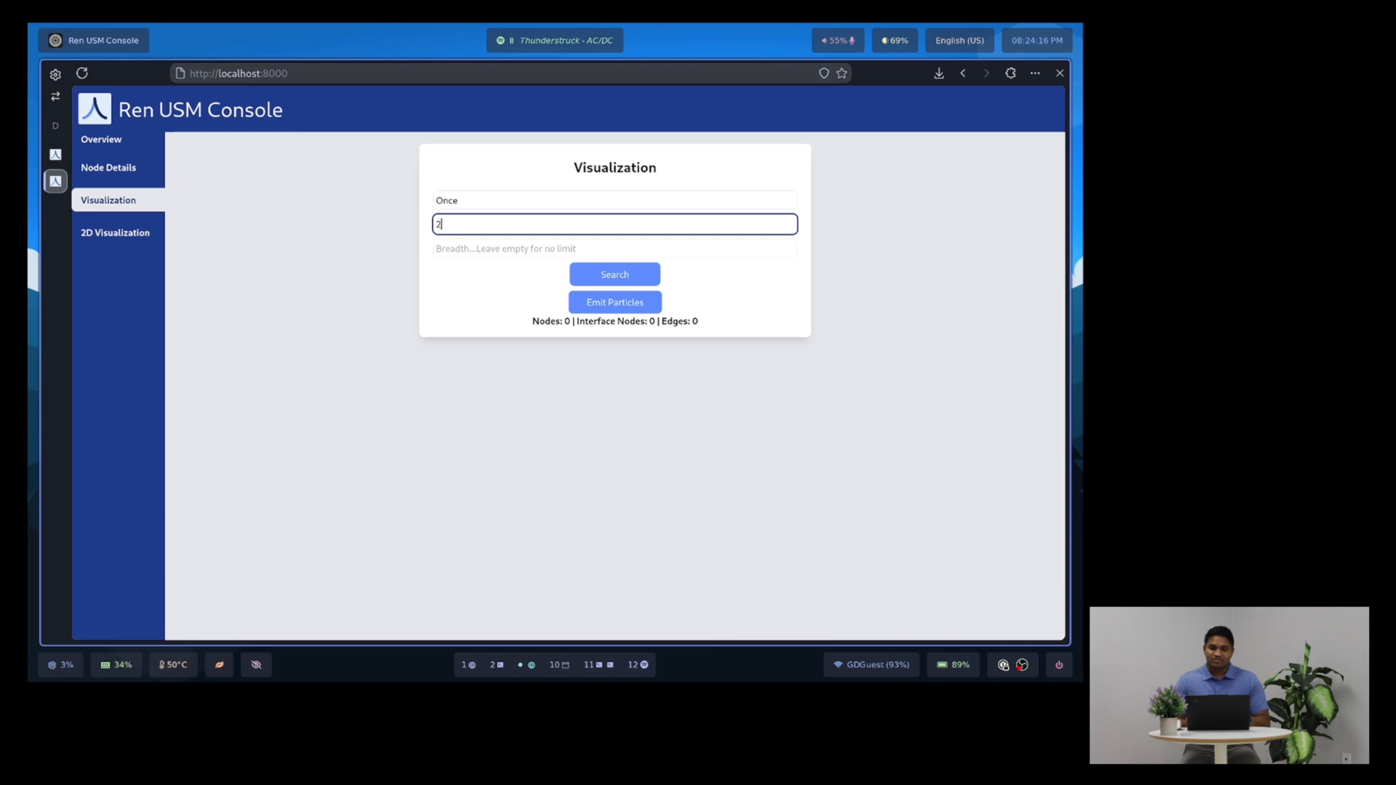
left_click(613, 274)
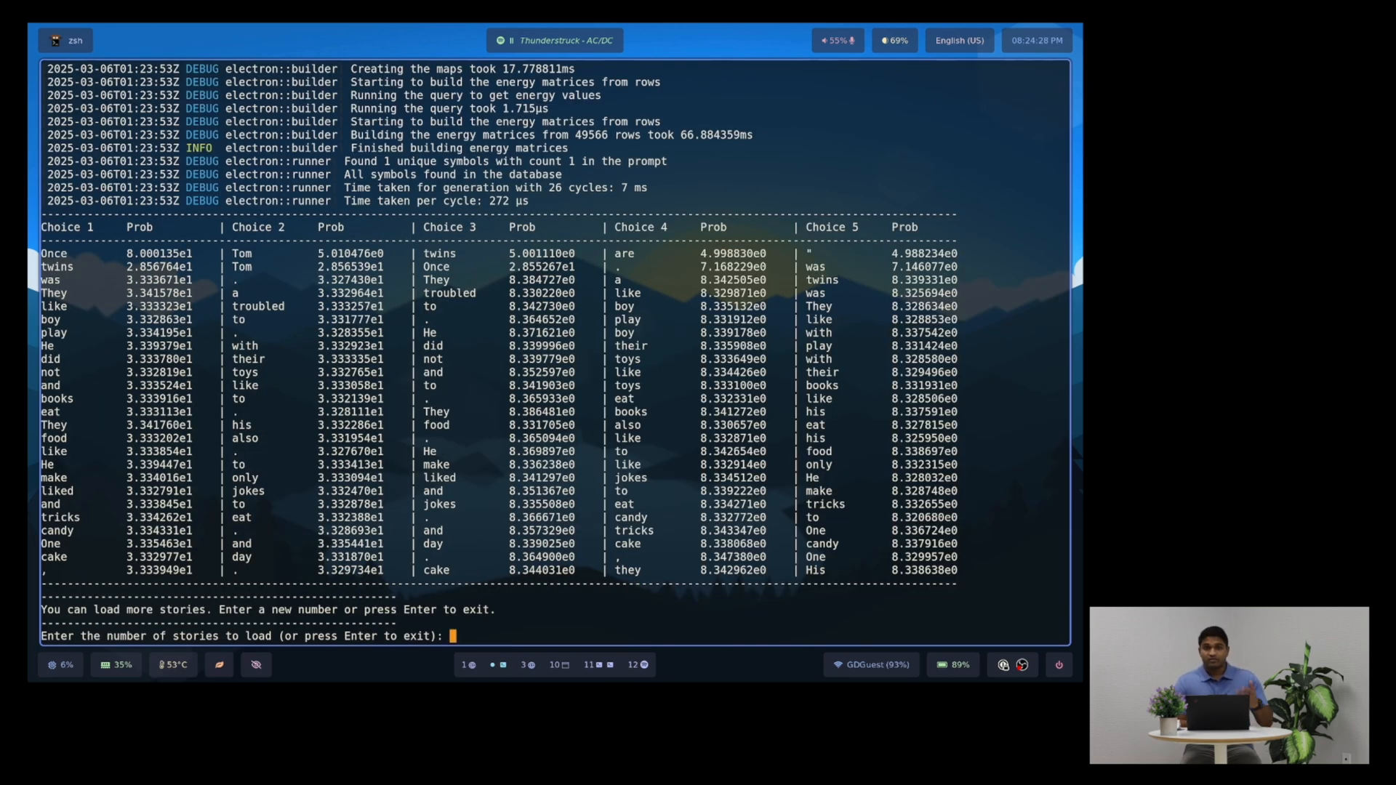
- Request 100 more stories at the build script prompt
type("100")
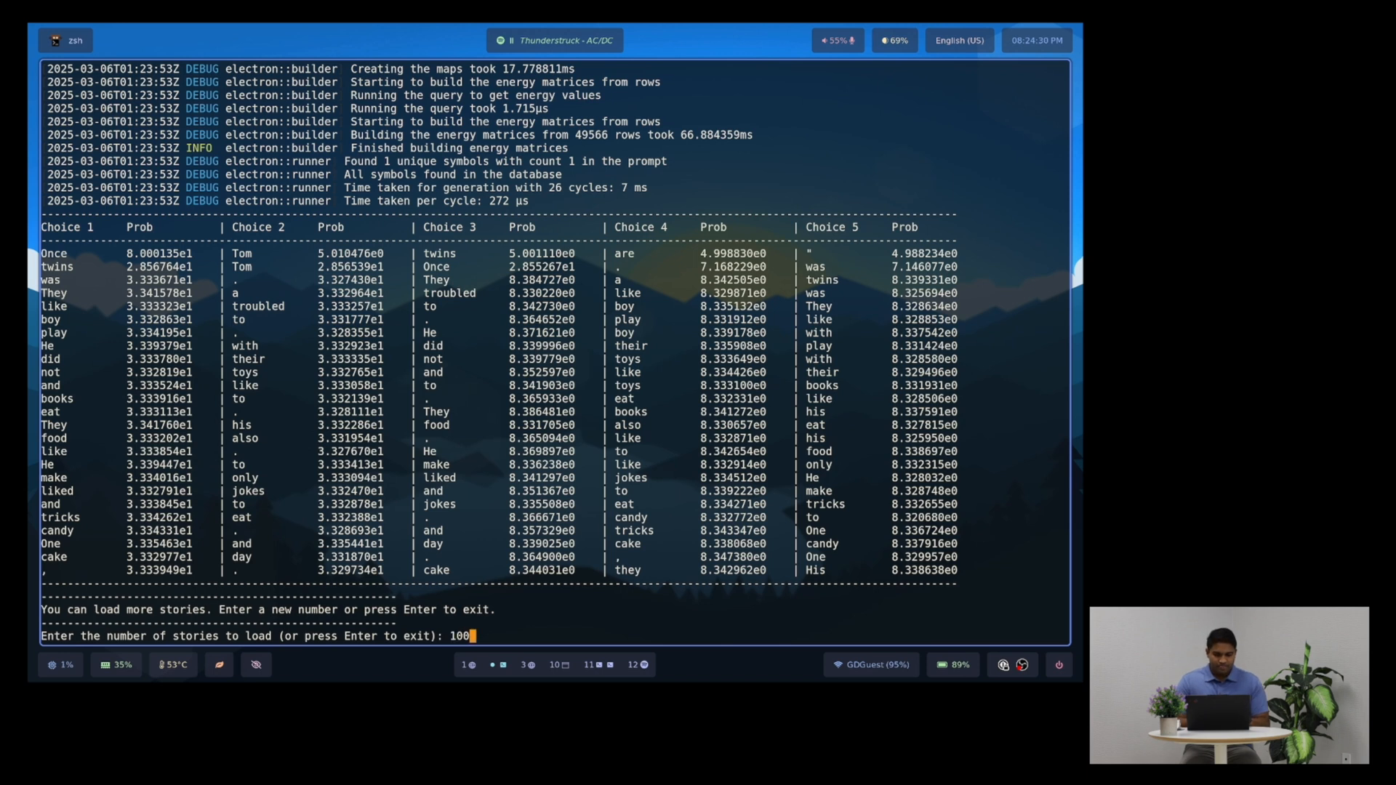
key("Return")
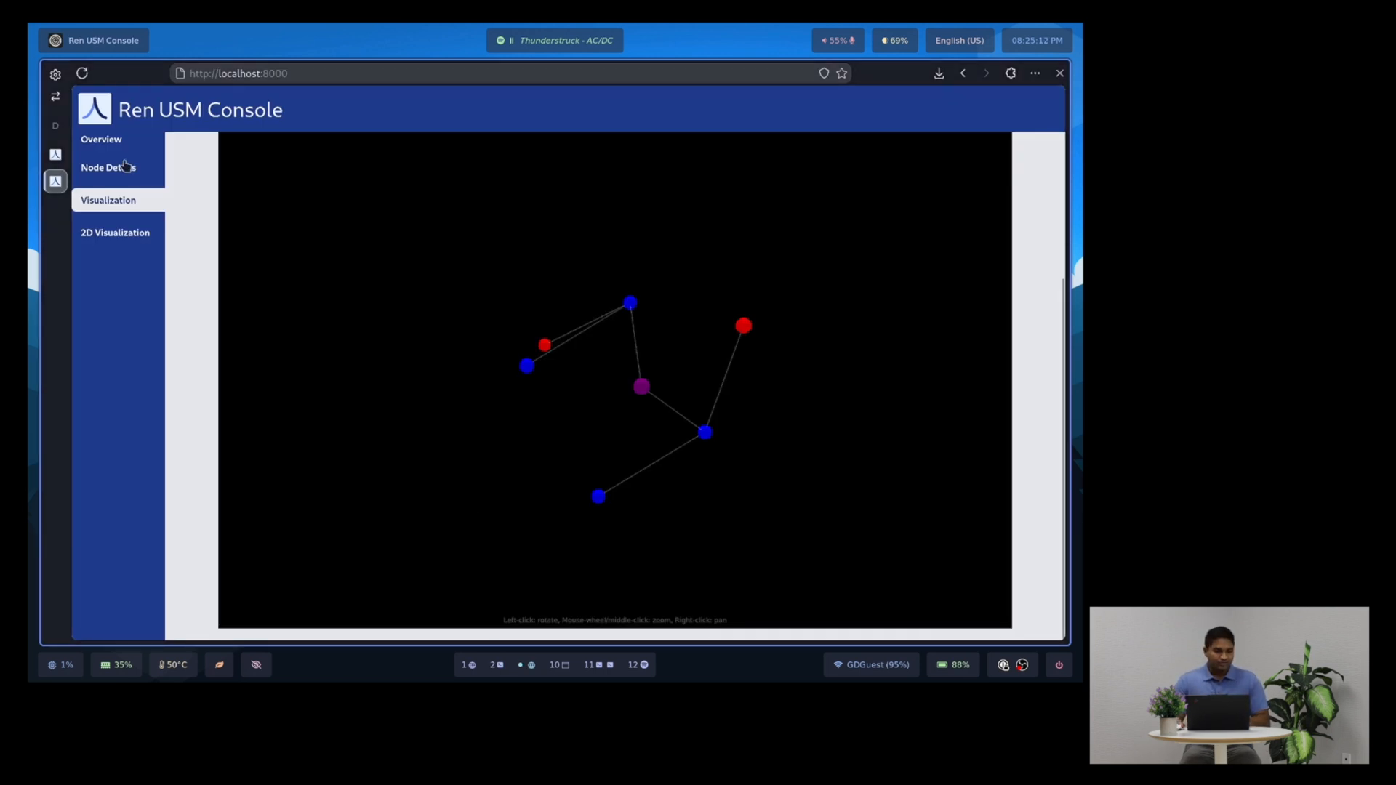
- Open the Overview page to view the updated node and connection counts
left_click(100, 138)
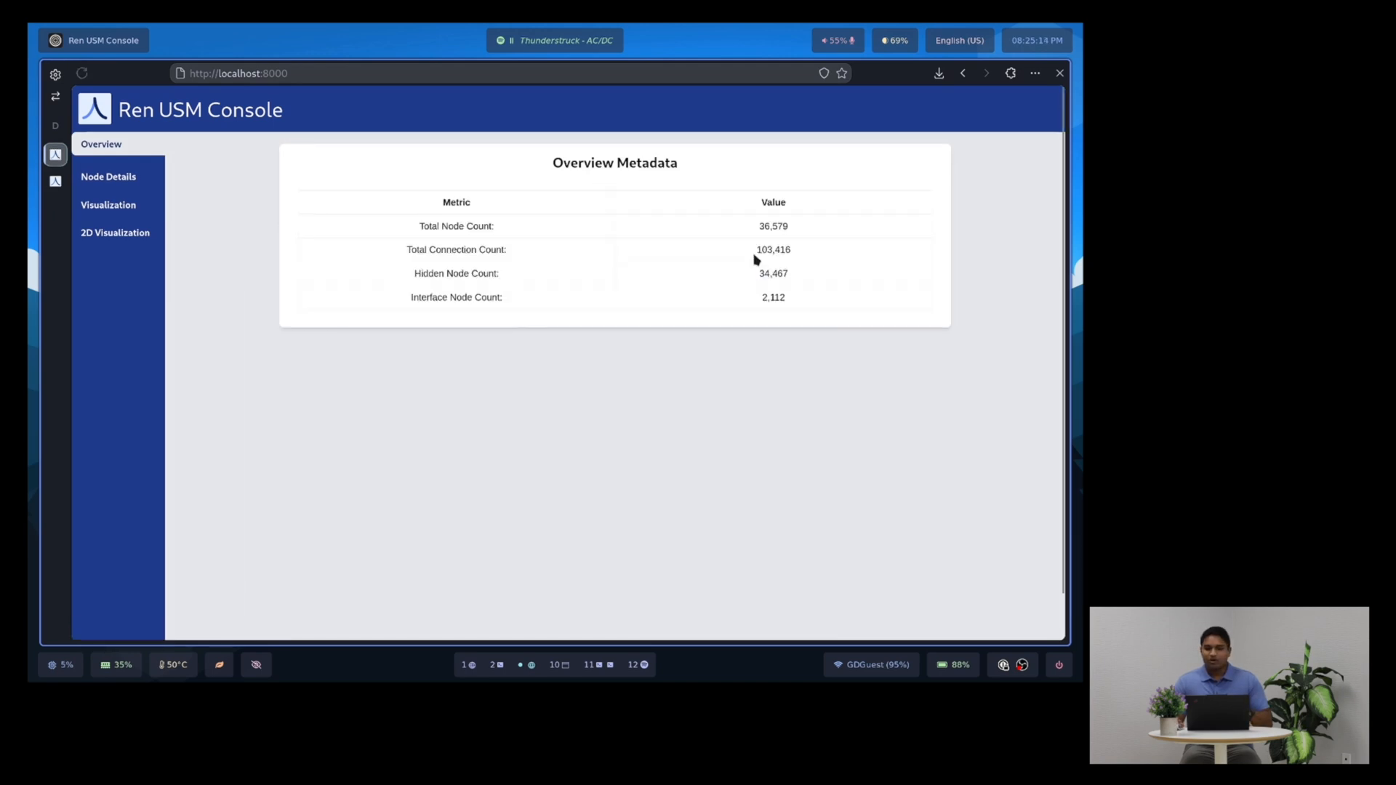
mouse_move(472, 201)
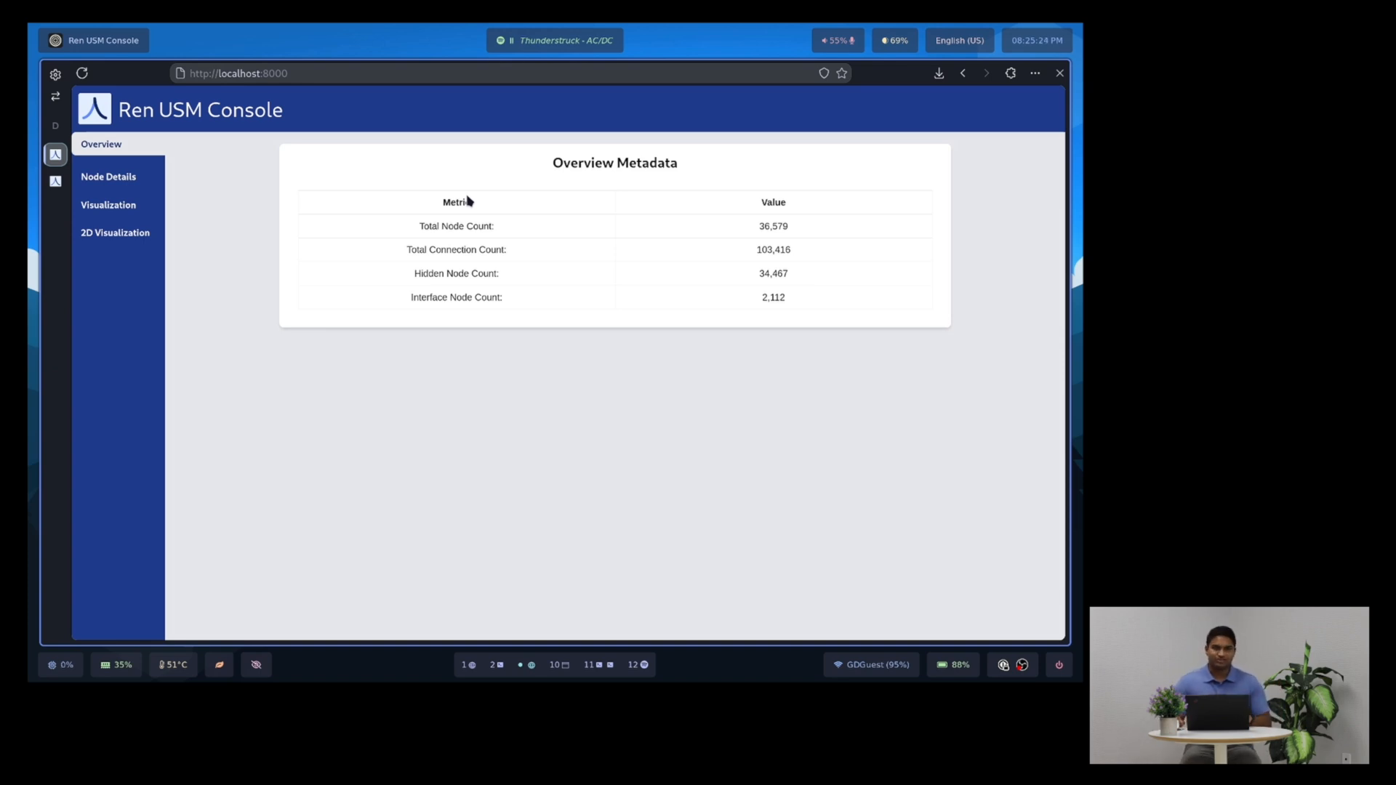
left_click(108, 205)
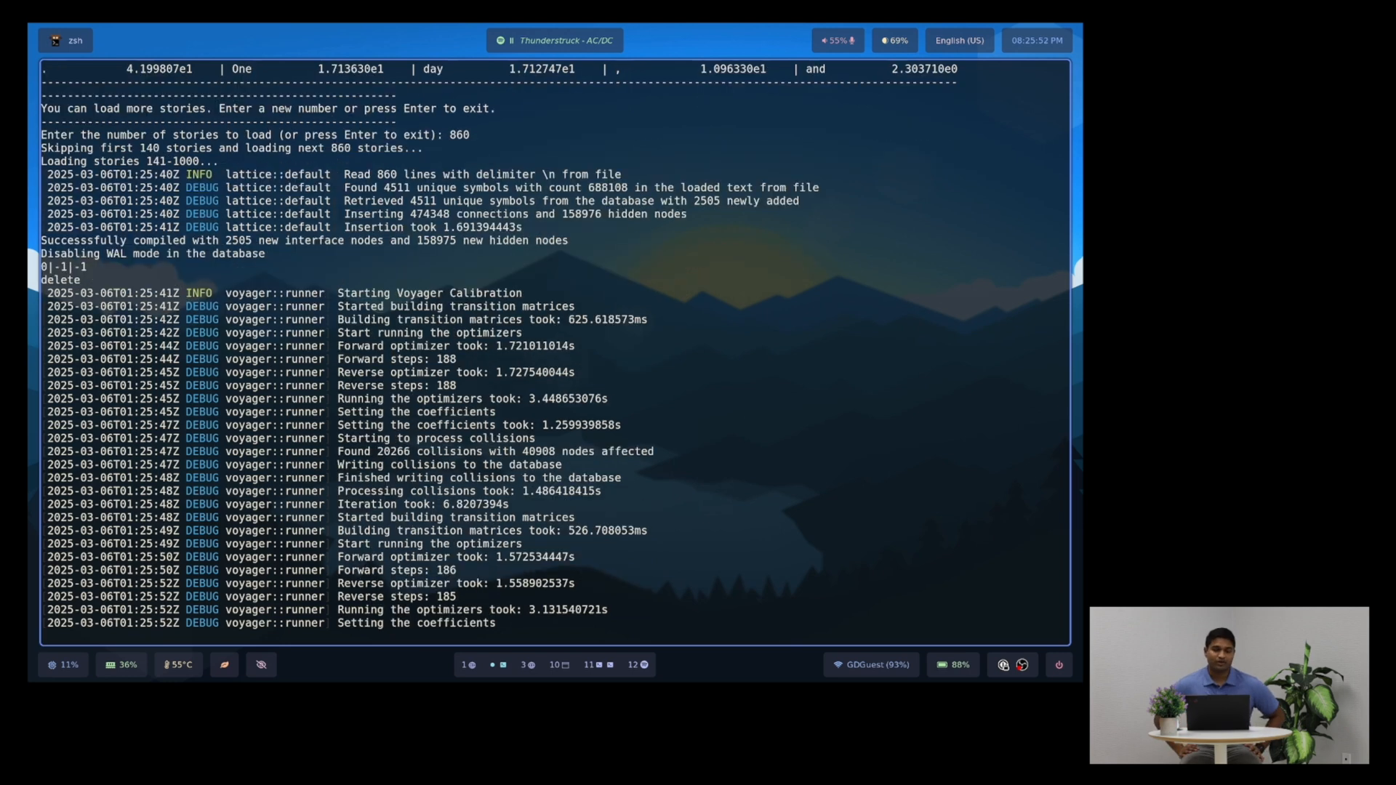
- Scroll through the compile and calibration log for the 860-story load
scroll("down", 3)
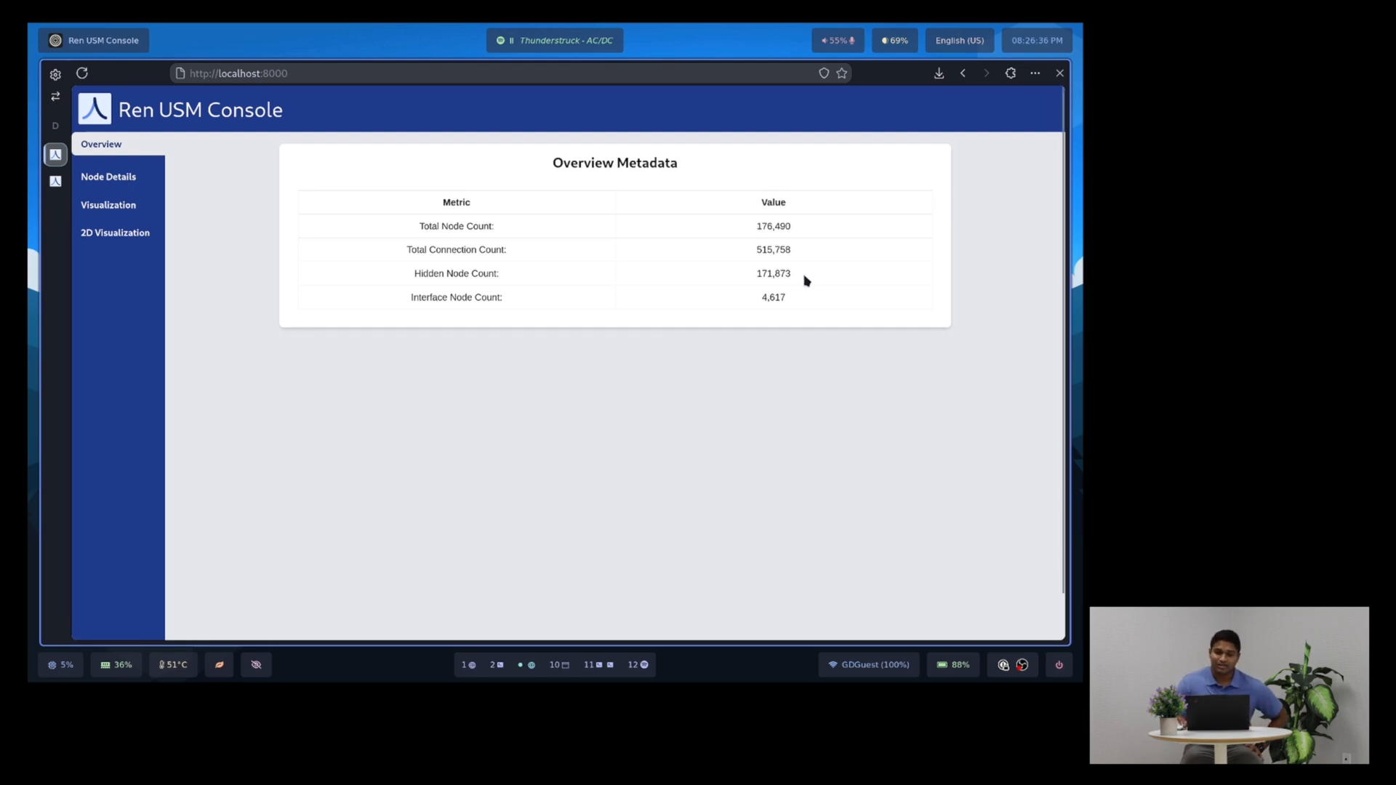
mouse_move(357, 278)
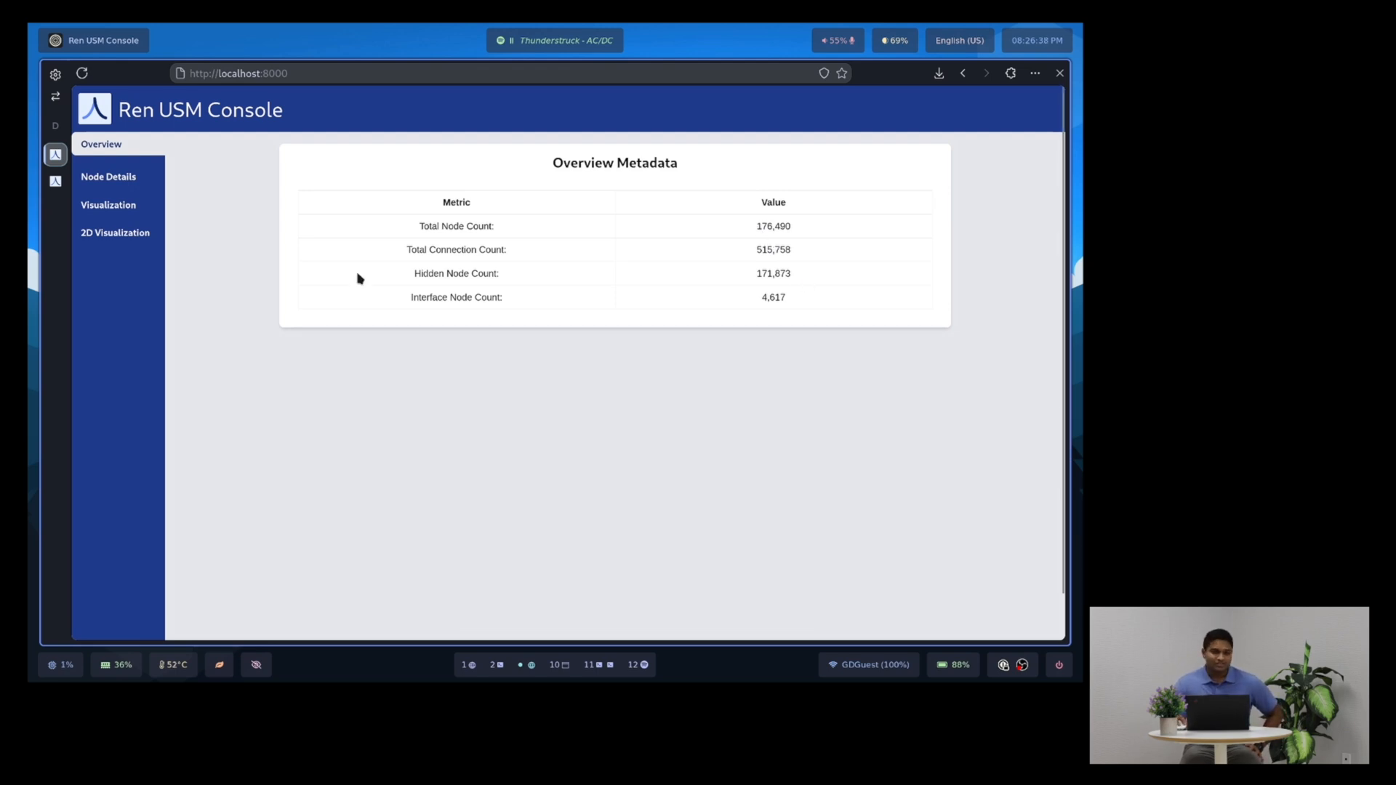
- Show the 1,000-story graph (1,530 nodes, 2,280 edges) in Visualization and emit particles across it
left_click(108, 205)
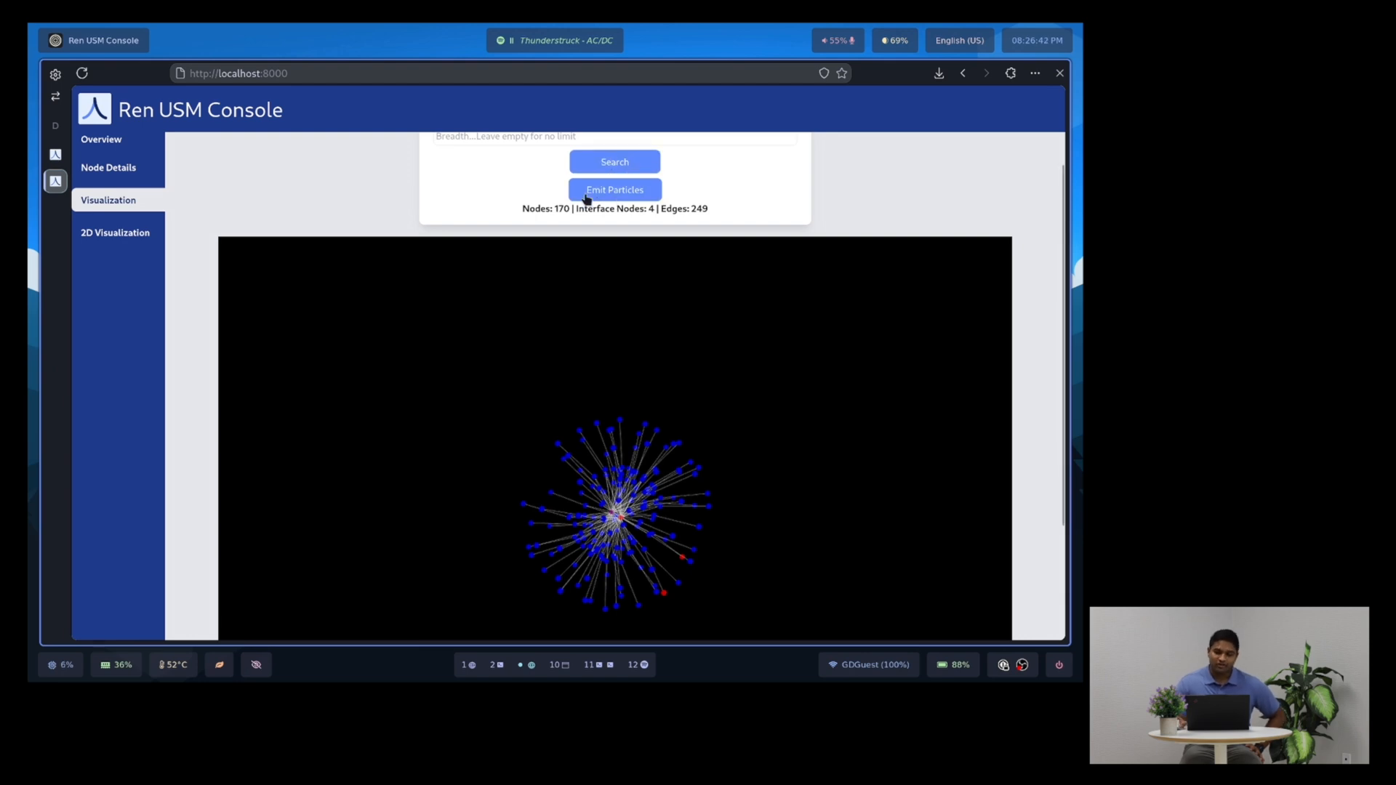
left_click(614, 189)
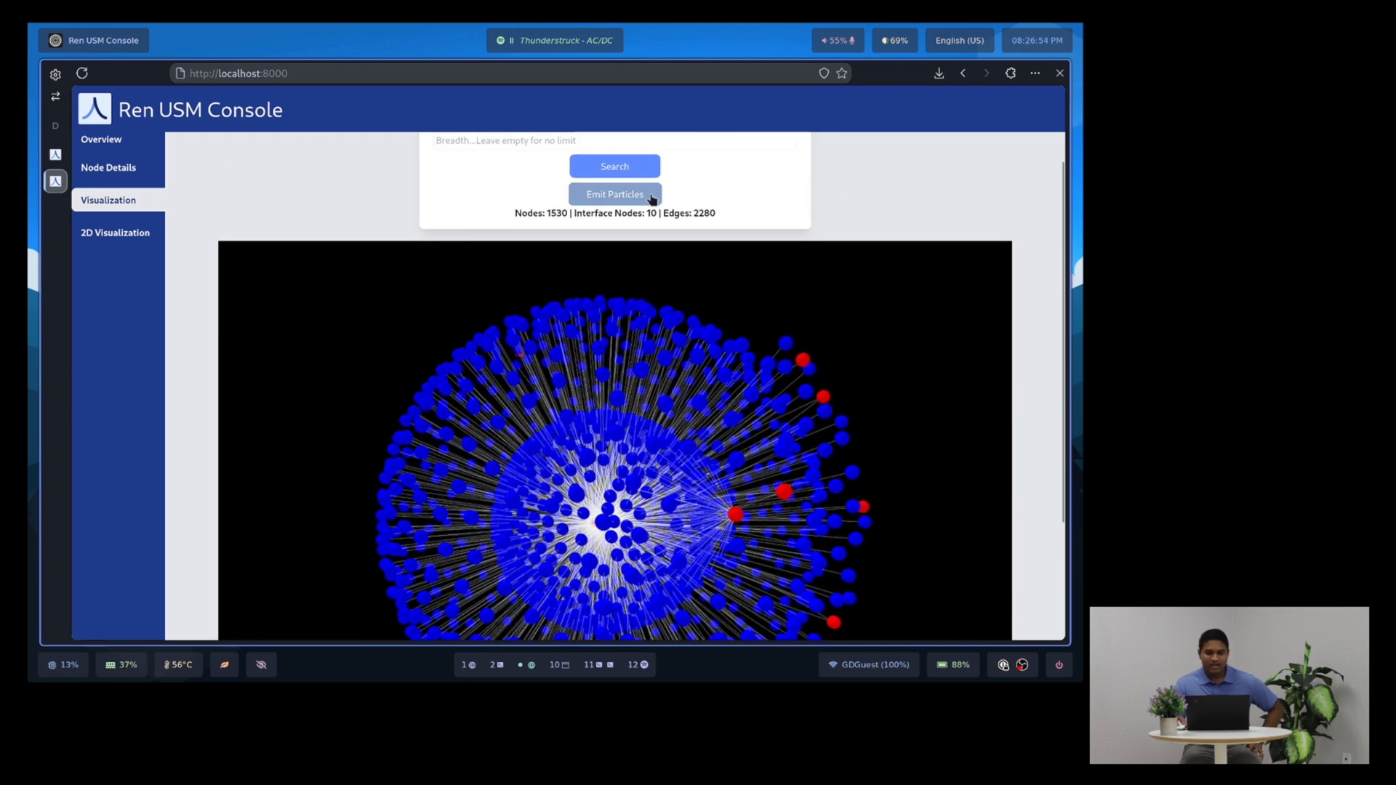
left_click(614, 194)
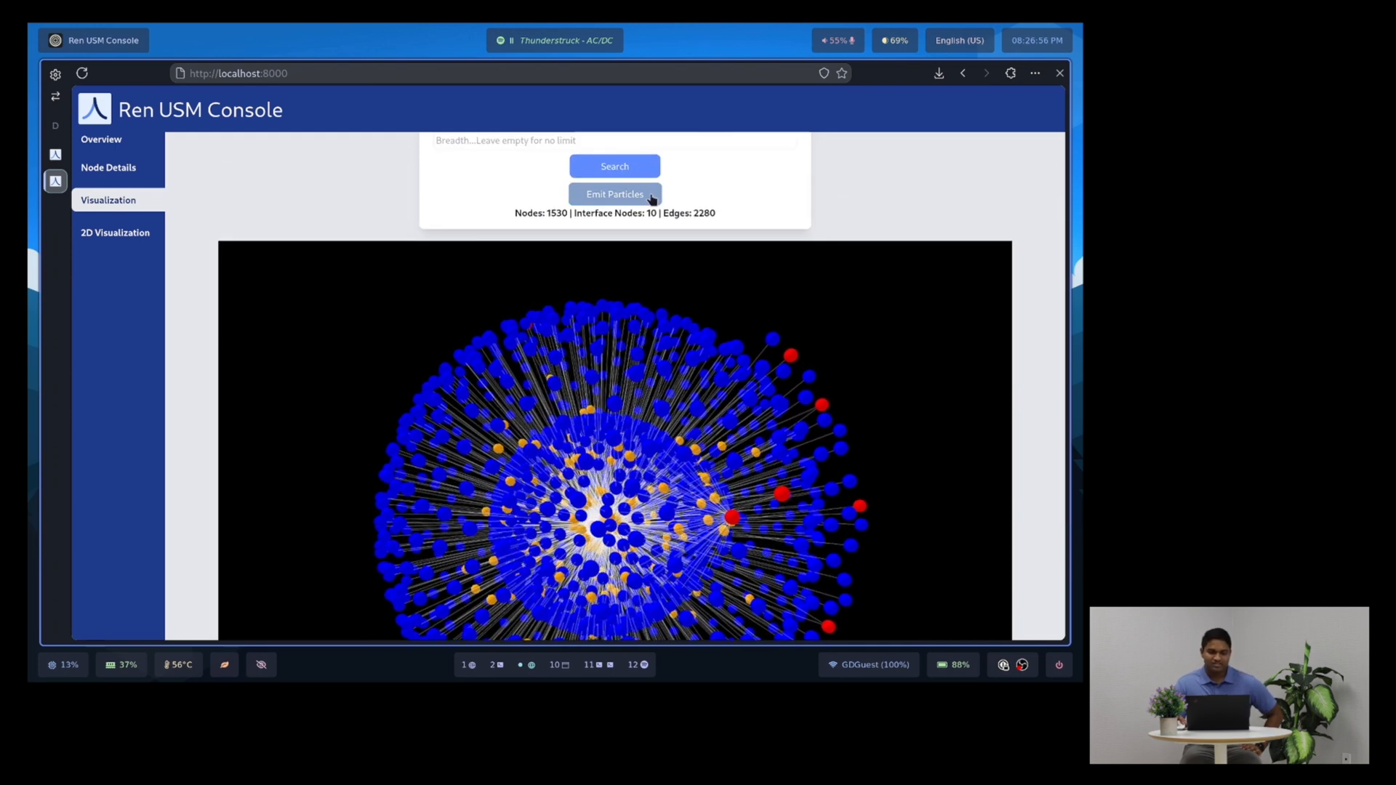